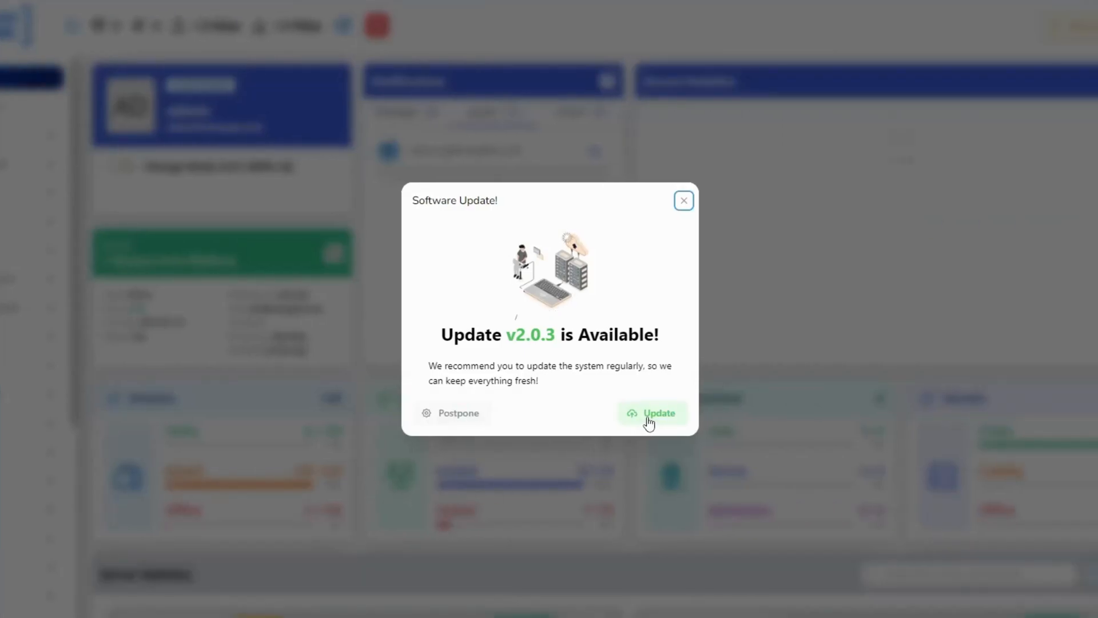
Install the v2.0.3 update and reload the panel to the dashboard.
click(653, 413)
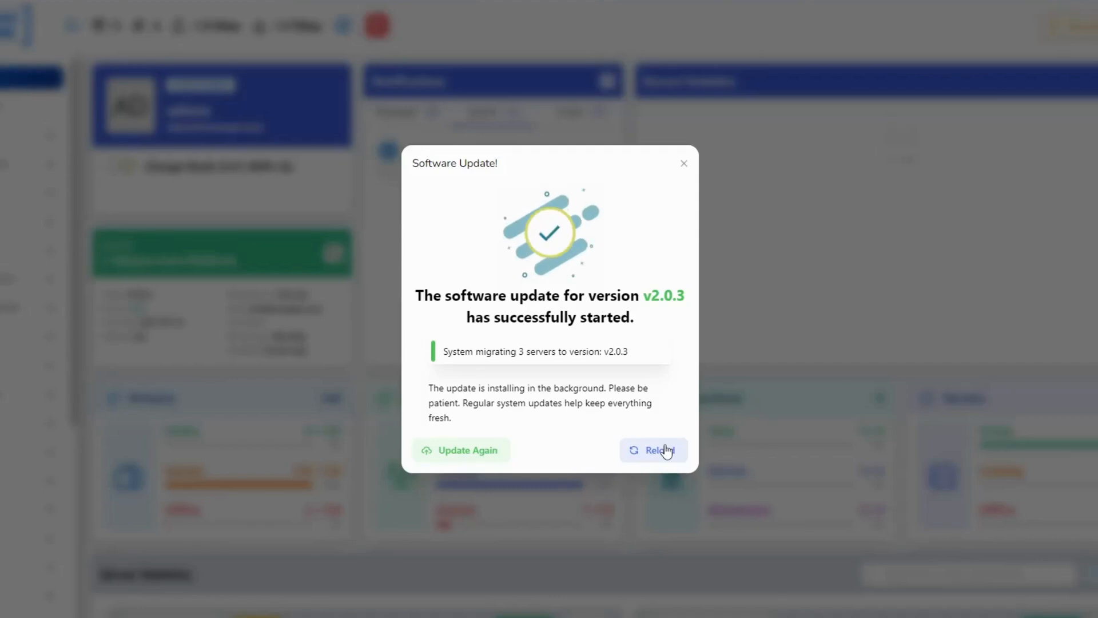
click(653, 450)
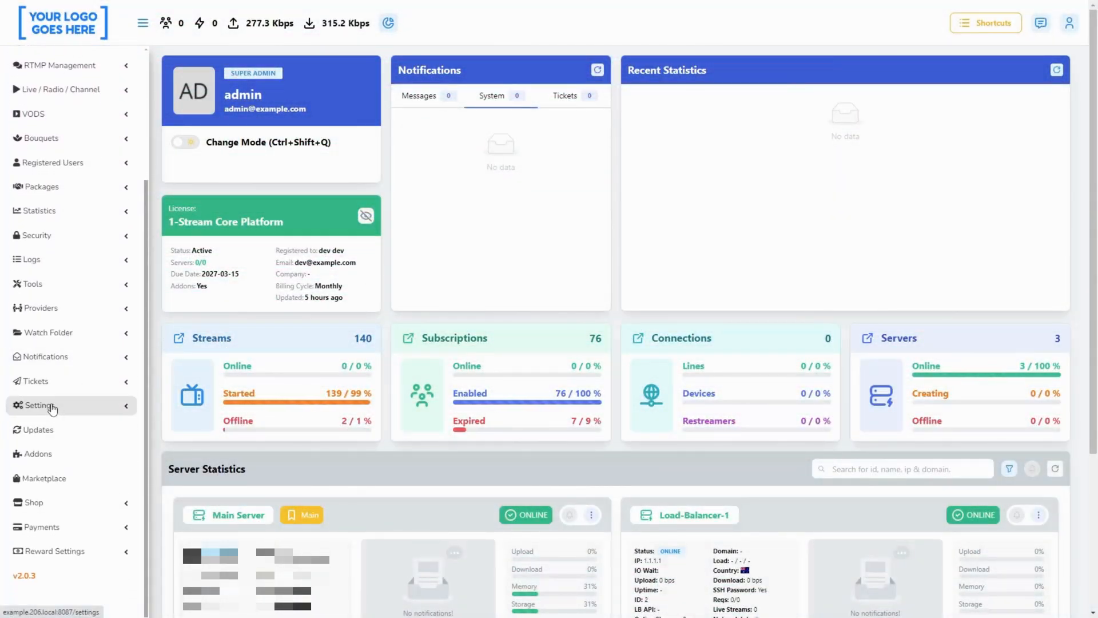
click(40, 405)
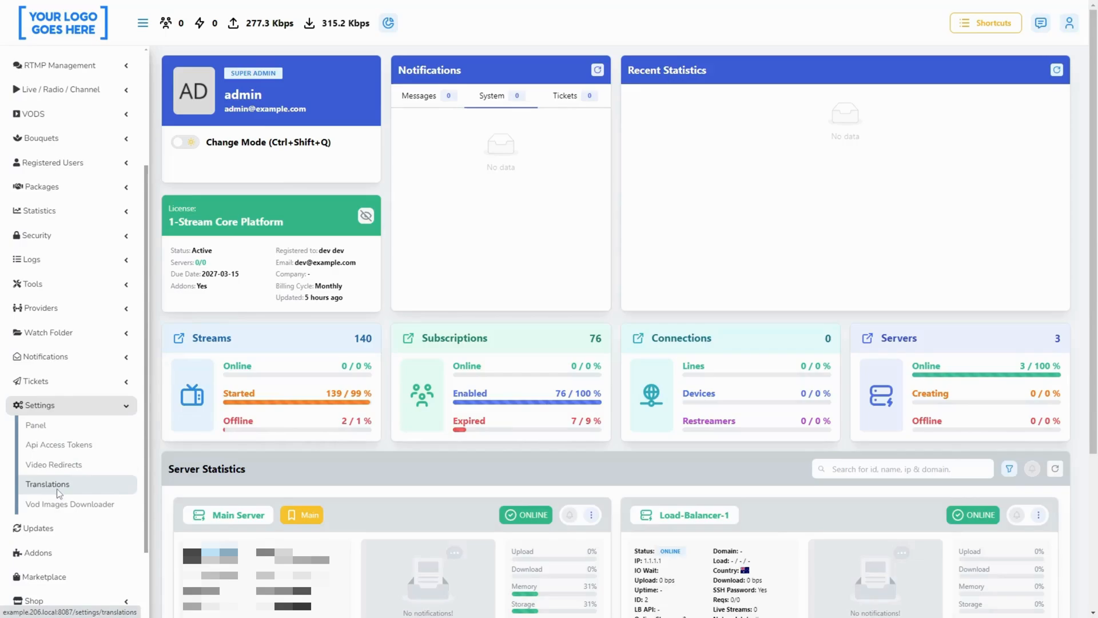
click(47, 484)
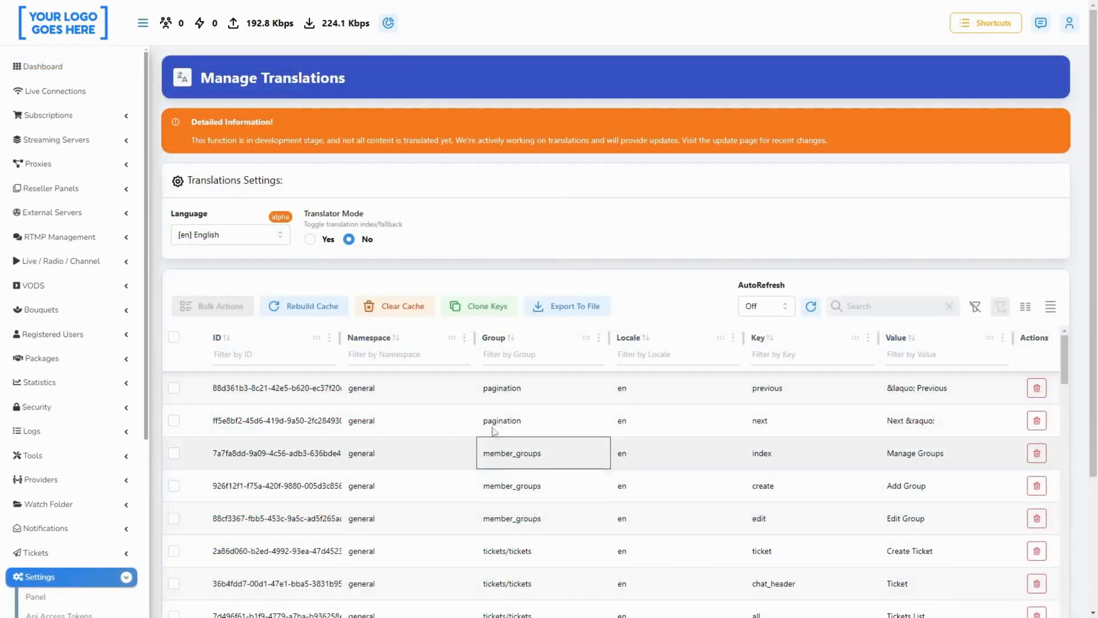
click(54, 452)
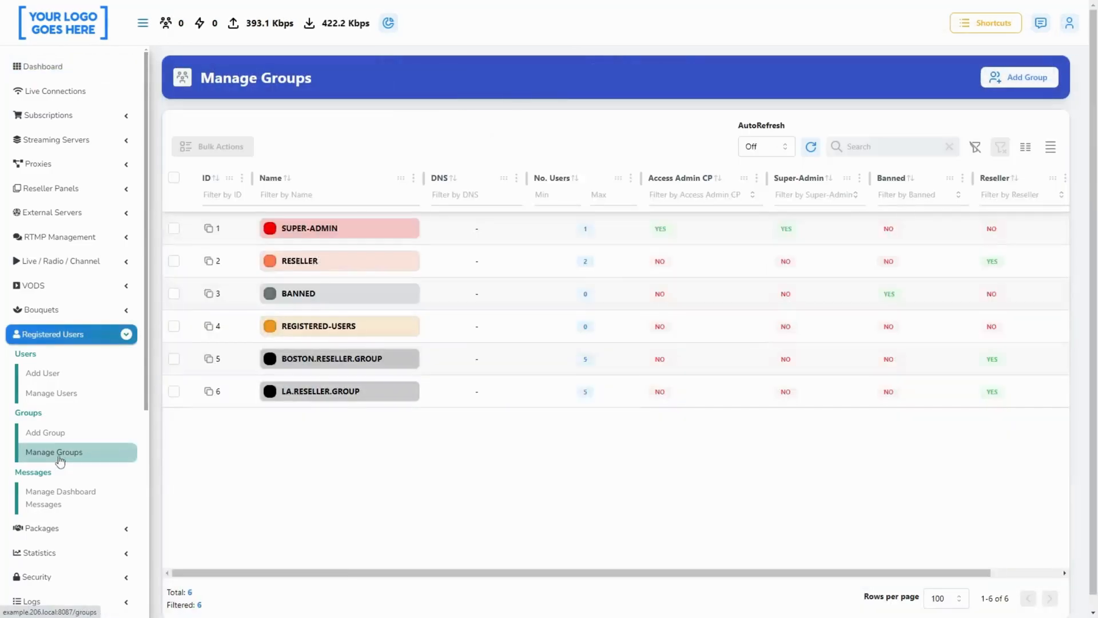
mouse_move(250, 418)
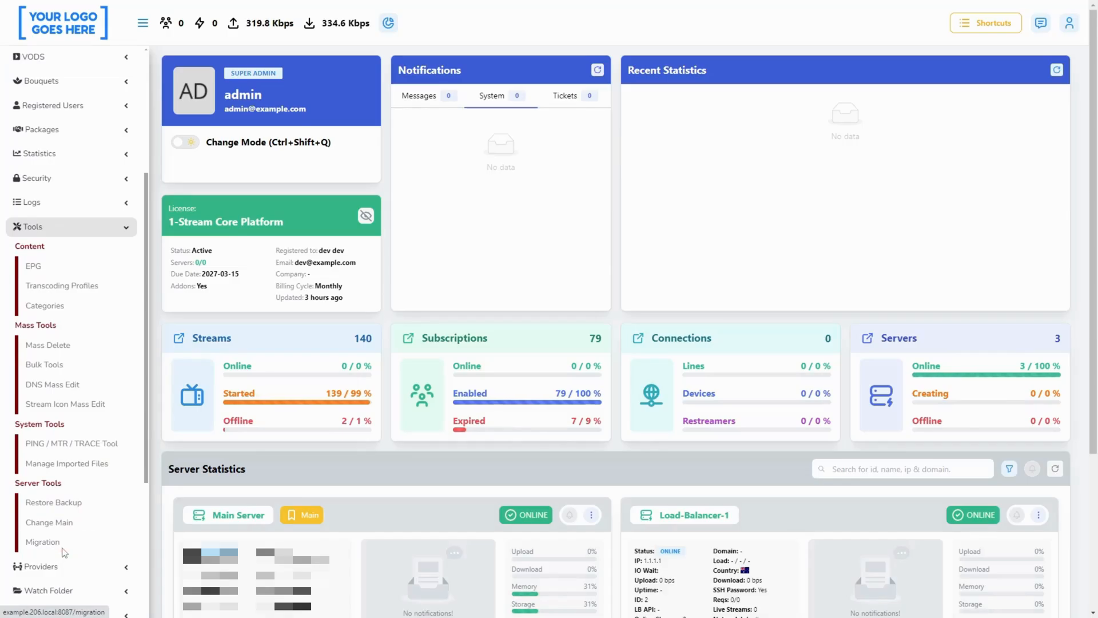
click(42, 542)
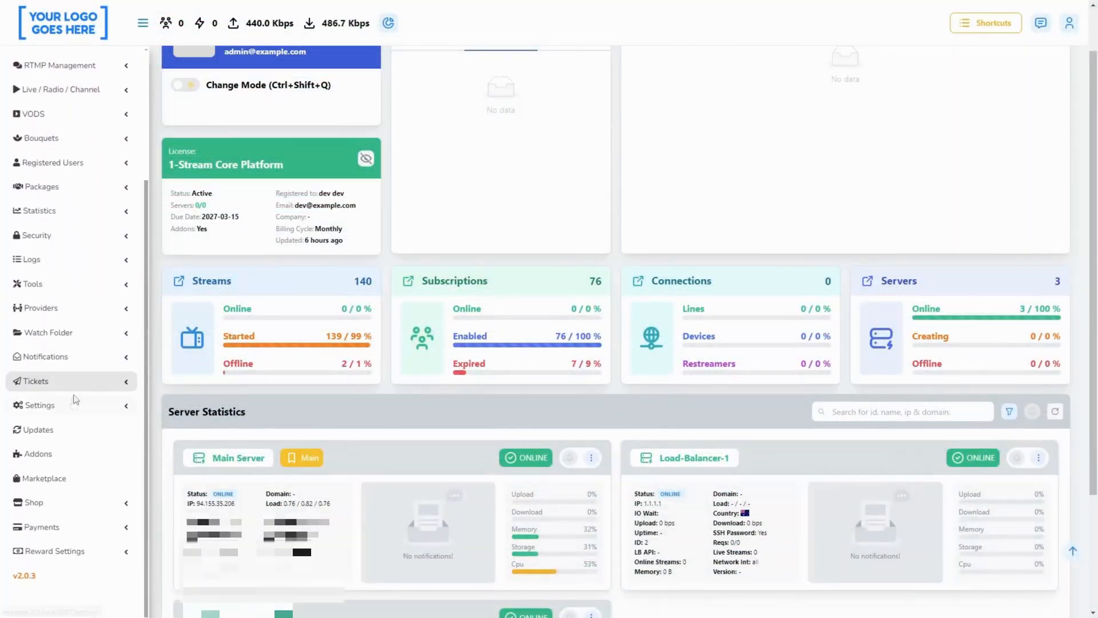
Set VOD MP4 Burst increase in Streaming Settings to 40% and save it.
click(40, 405)
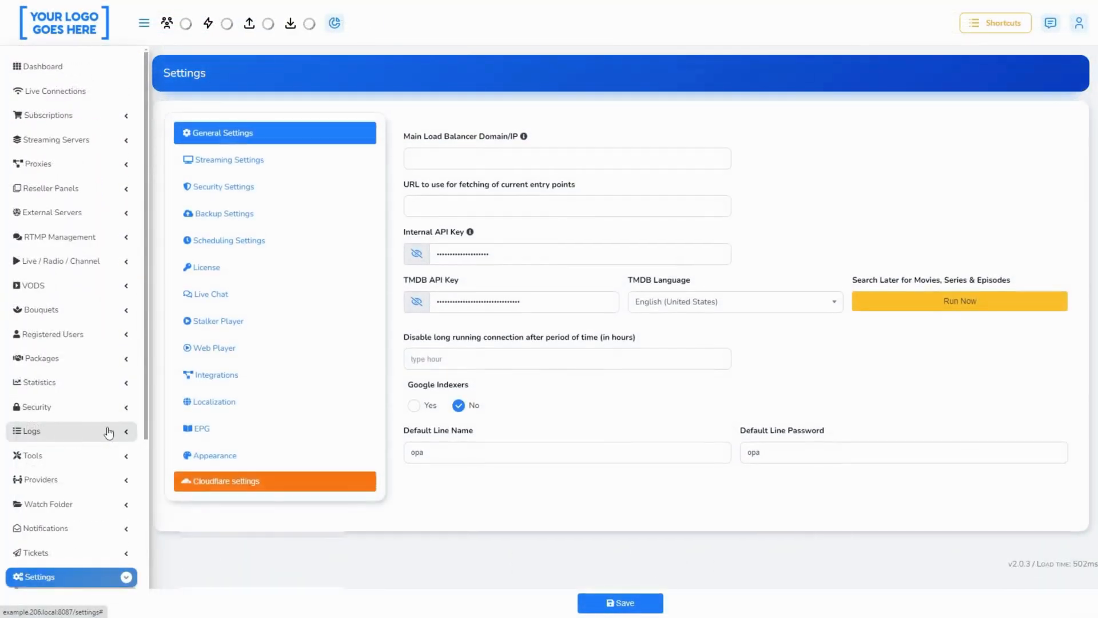
click(227, 160)
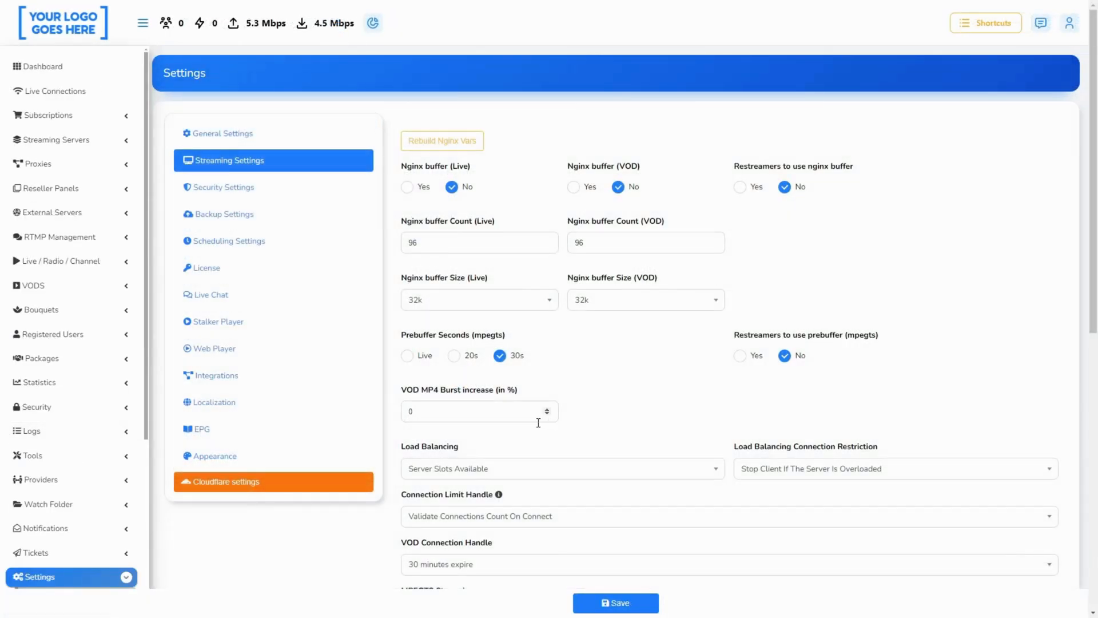
text(4)
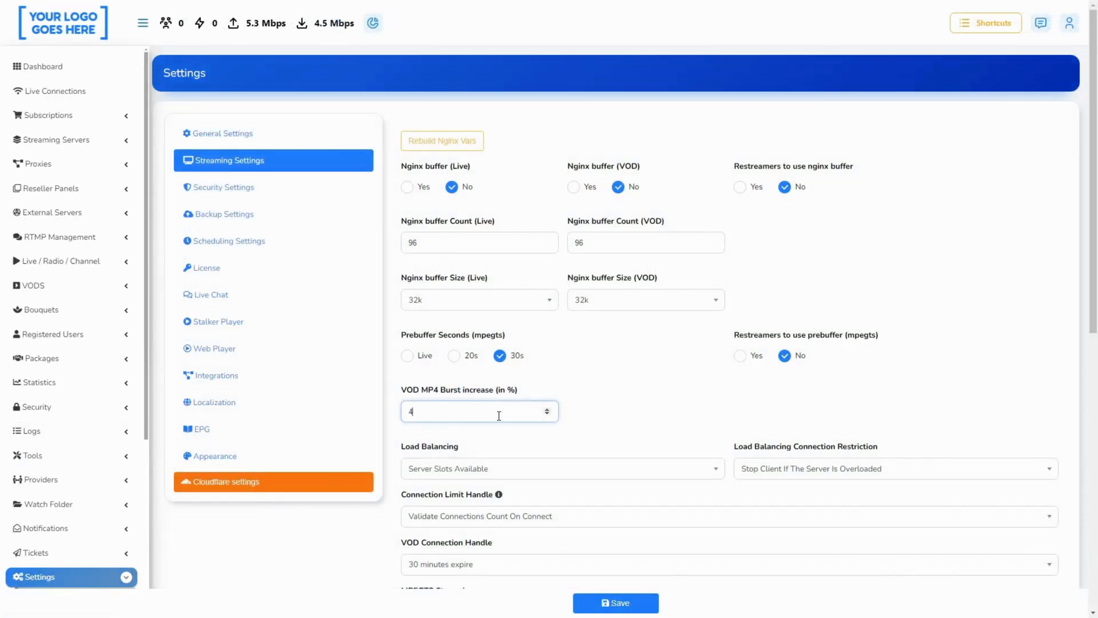
text(0)
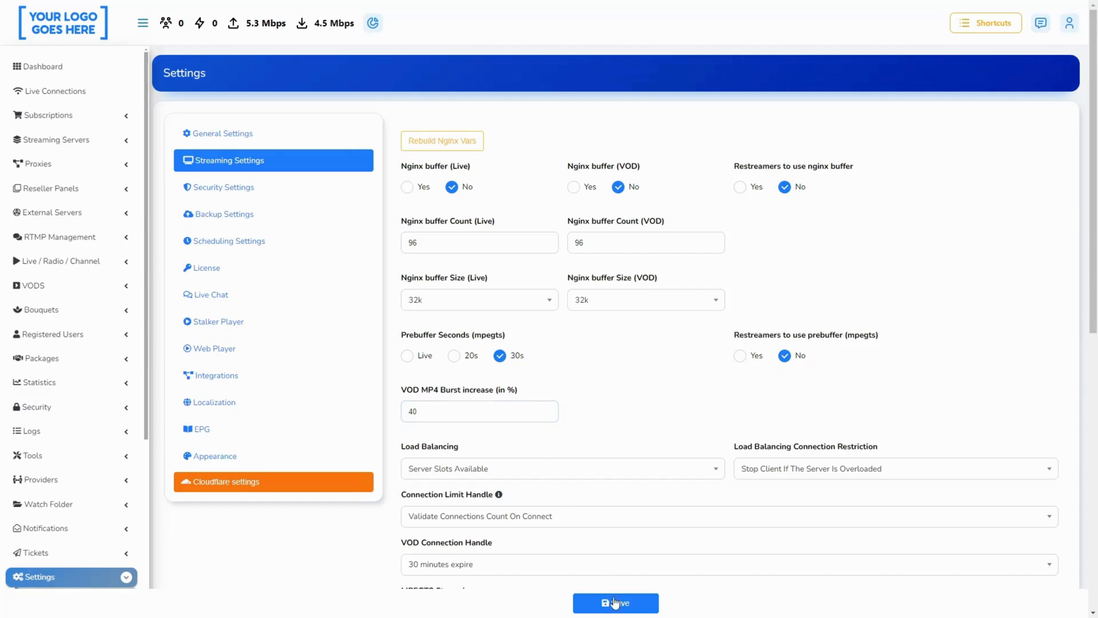
click(616, 603)
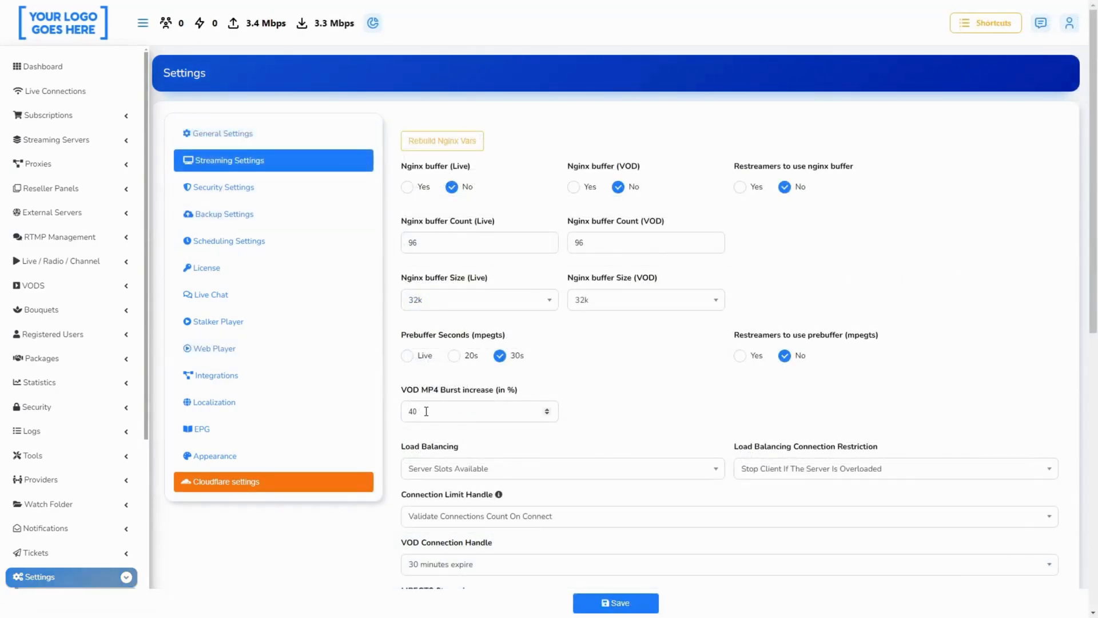
Change the VOD MP4 Burst increase to 50%, save it and return to the dashboard.
text(5)
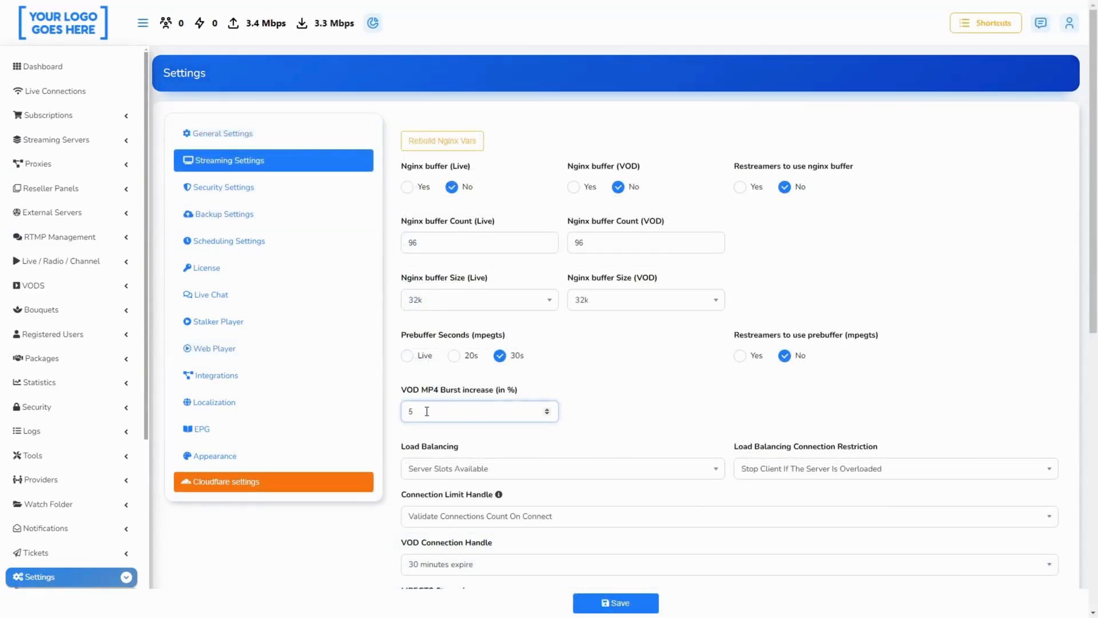
text(50)
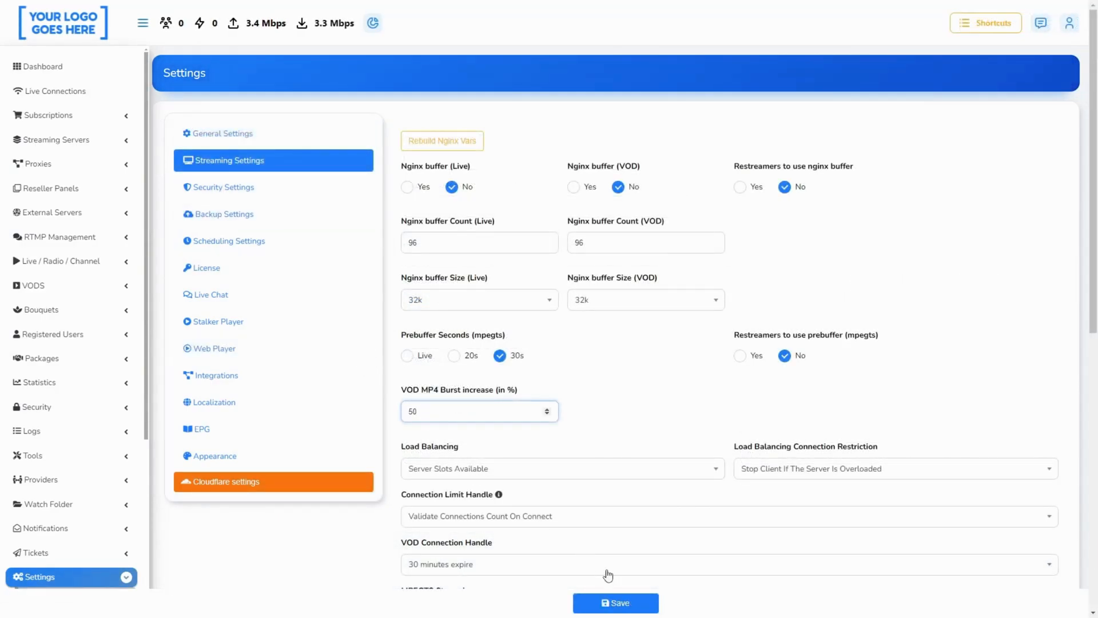
click(615, 603)
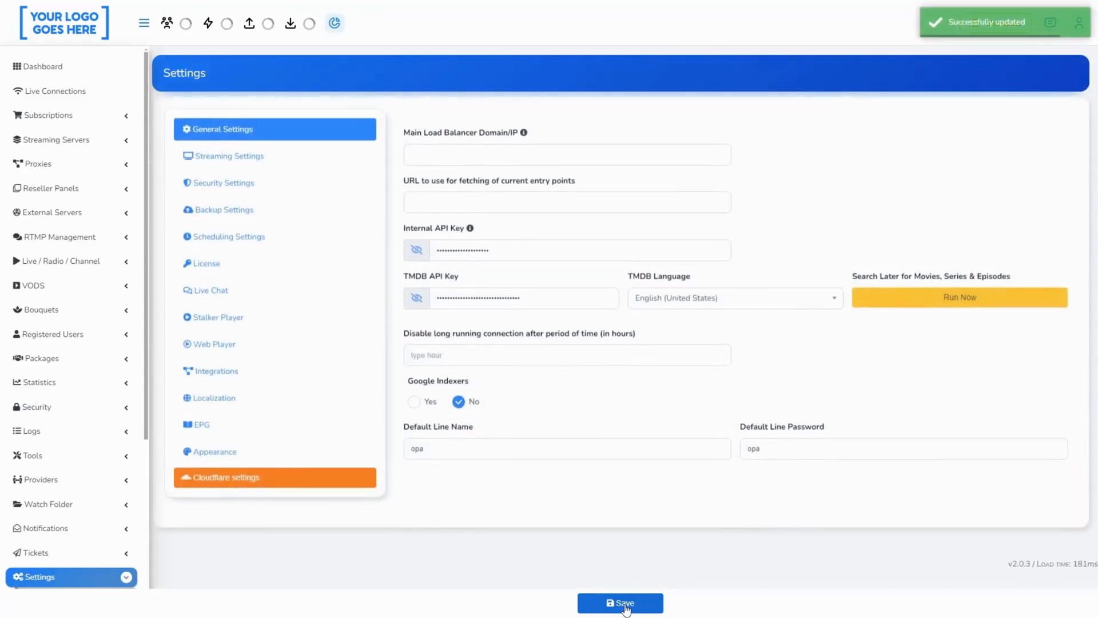
click(38, 67)
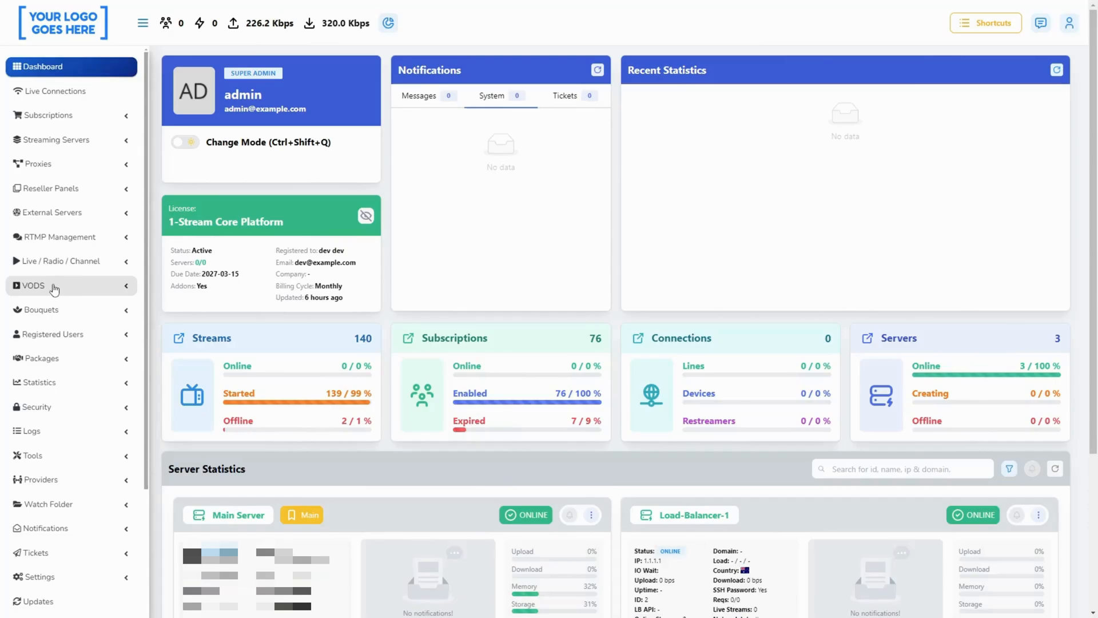
Copy XC ID 149 of The Dick Van Dyke Show from Manage Series, then expand Subscriptions.
click(34, 286)
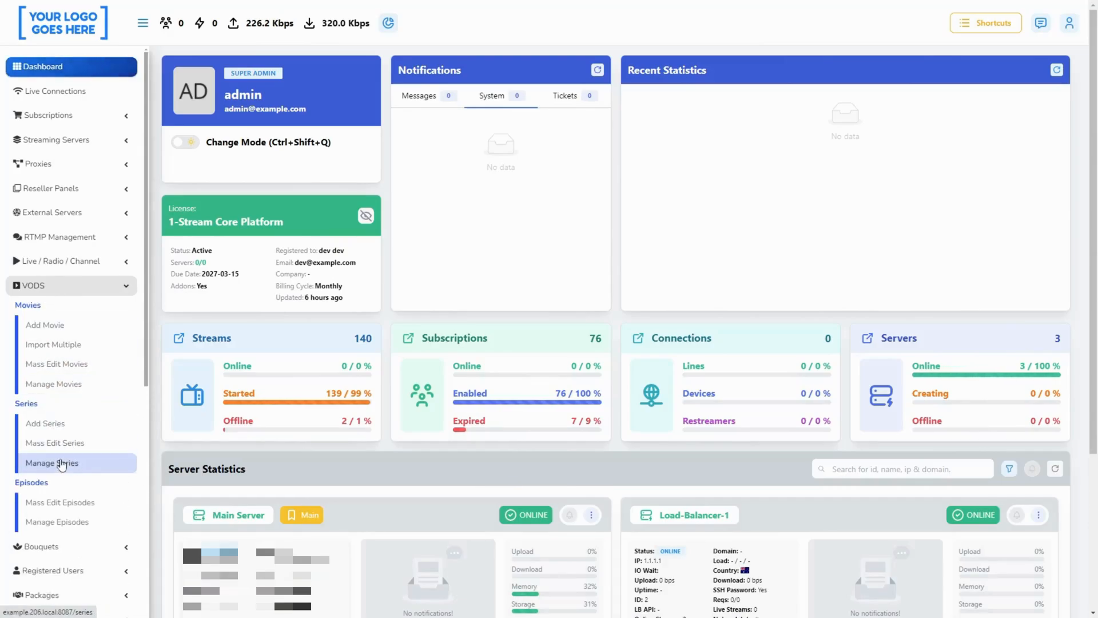
click(52, 462)
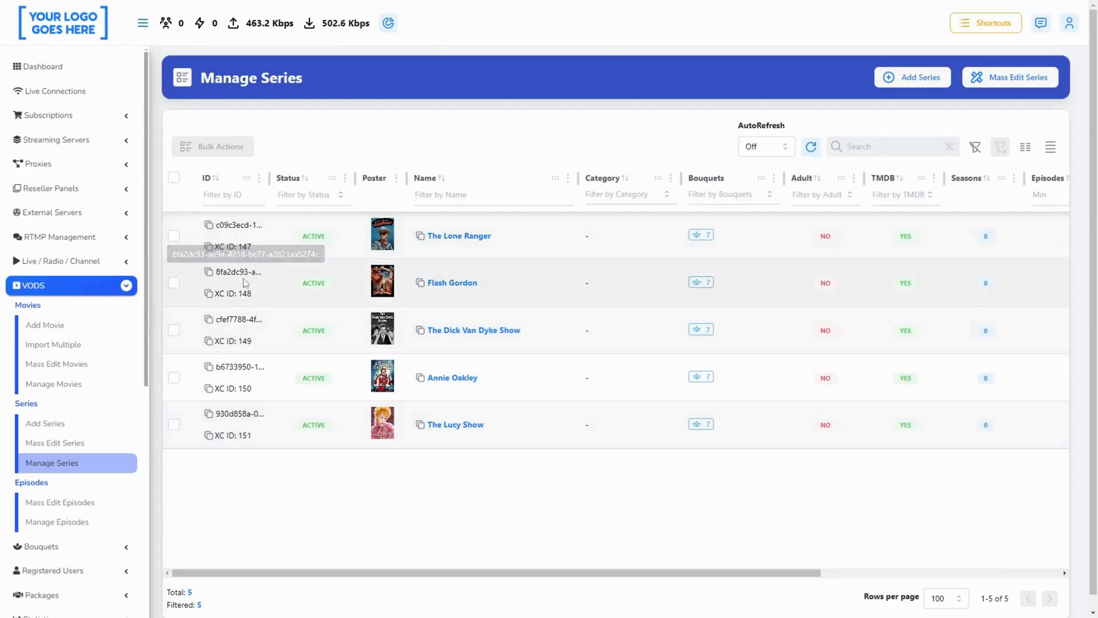
mouse_move(208, 344)
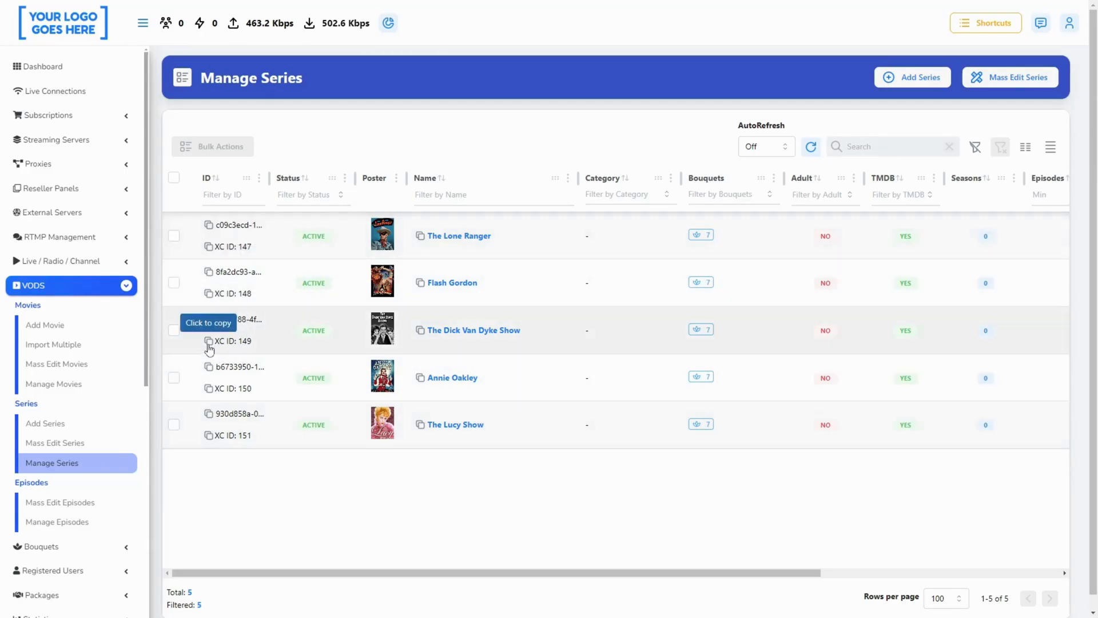
click(208, 341)
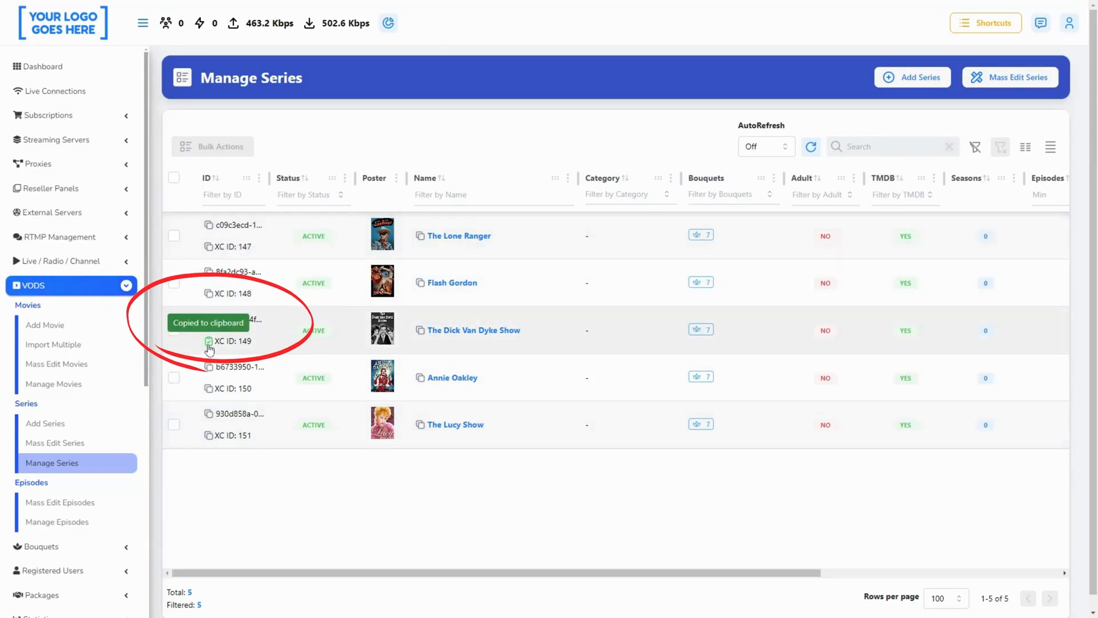
click(51, 214)
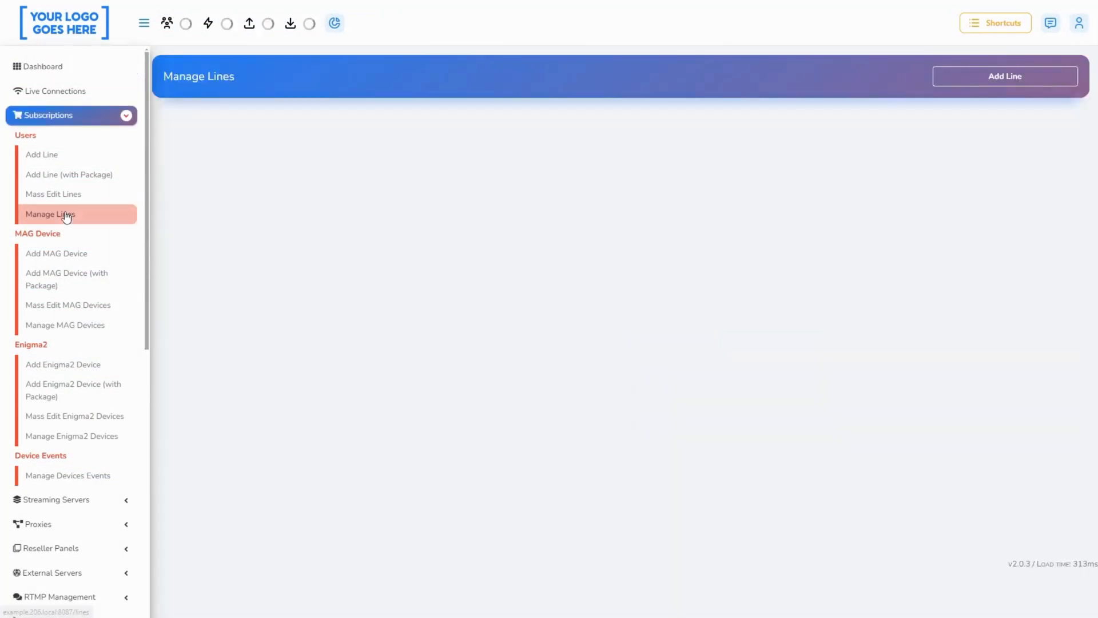
Renew the first subscription line with 30-day package four, then go to Manage Packages.
click(51, 213)
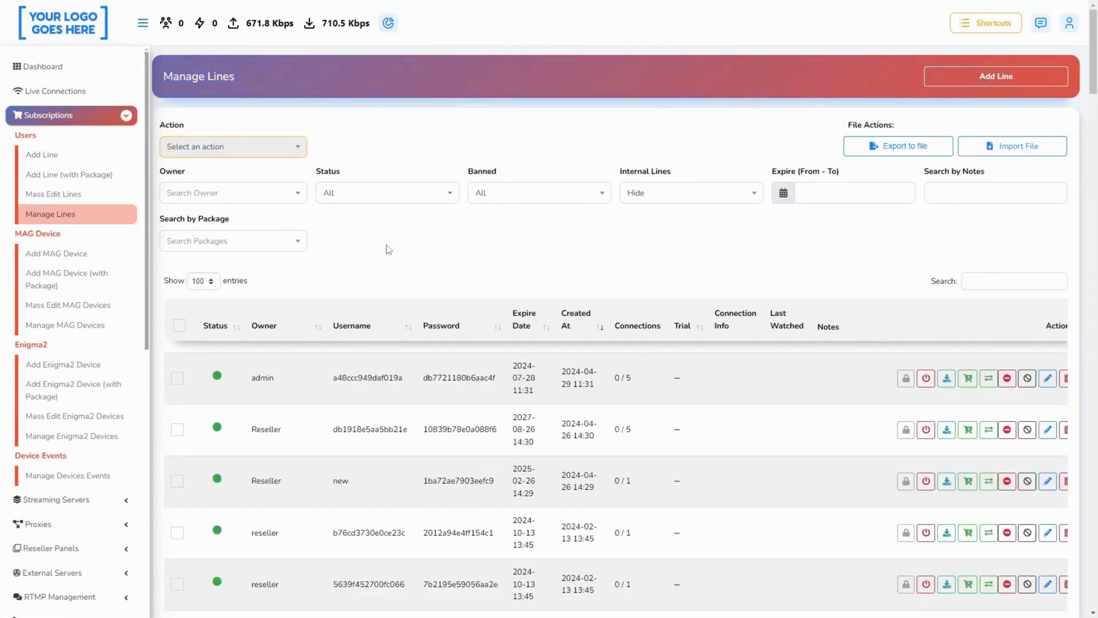
click(177, 378)
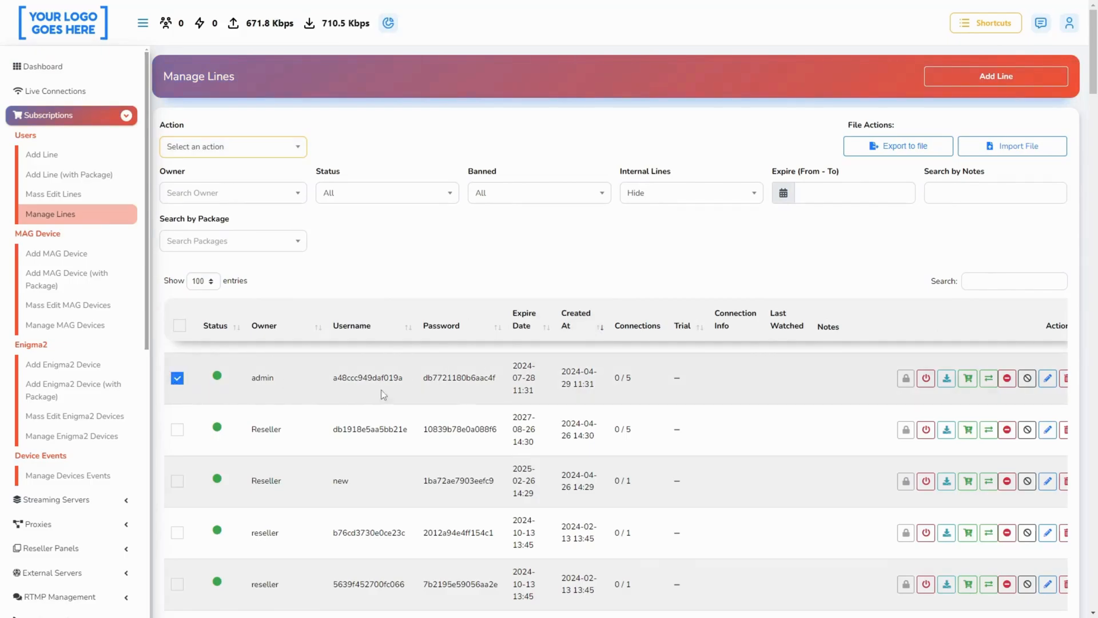
click(968, 378)
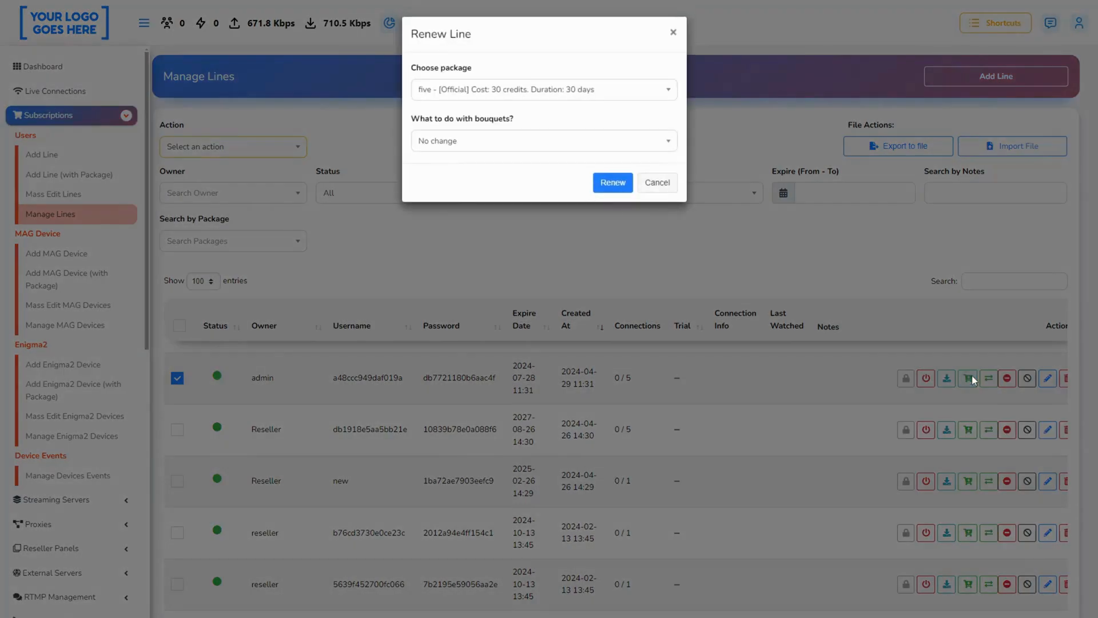
click(545, 89)
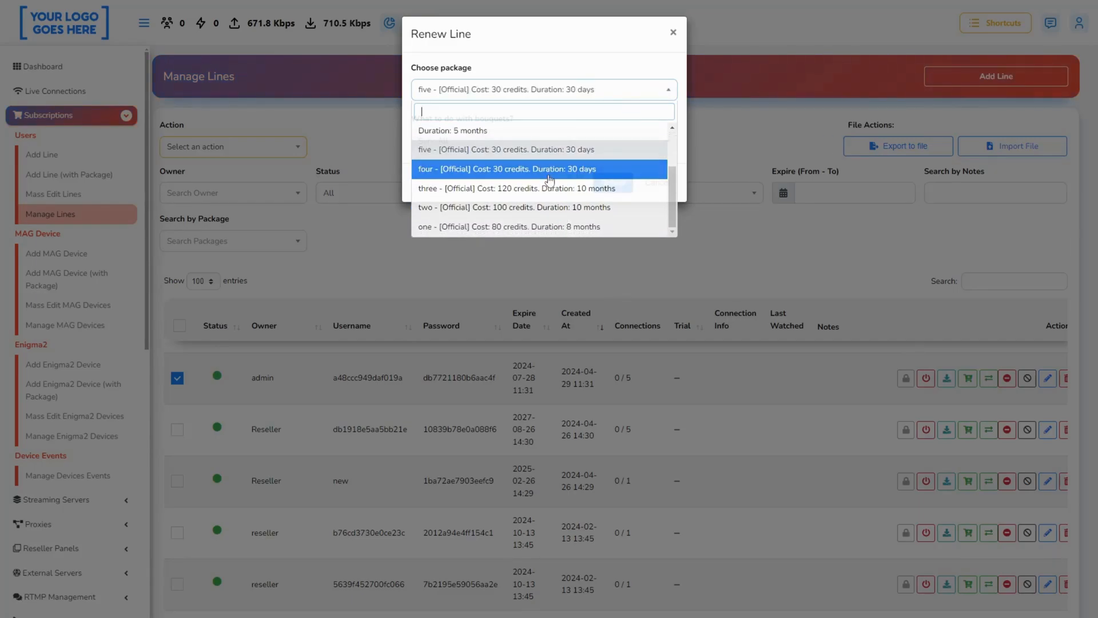
click(507, 169)
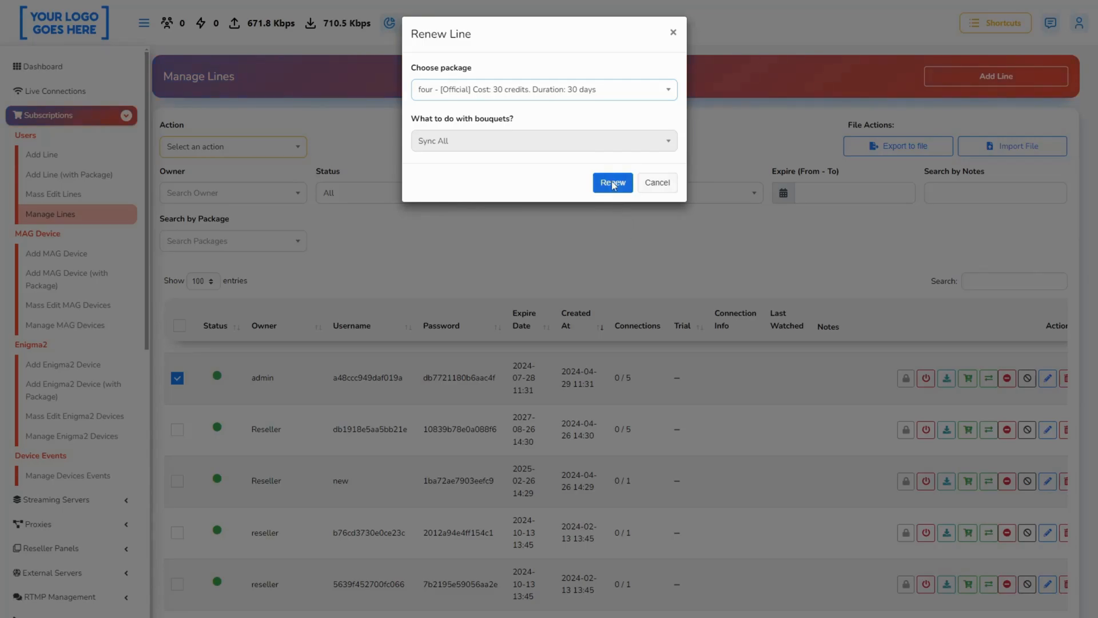
click(612, 182)
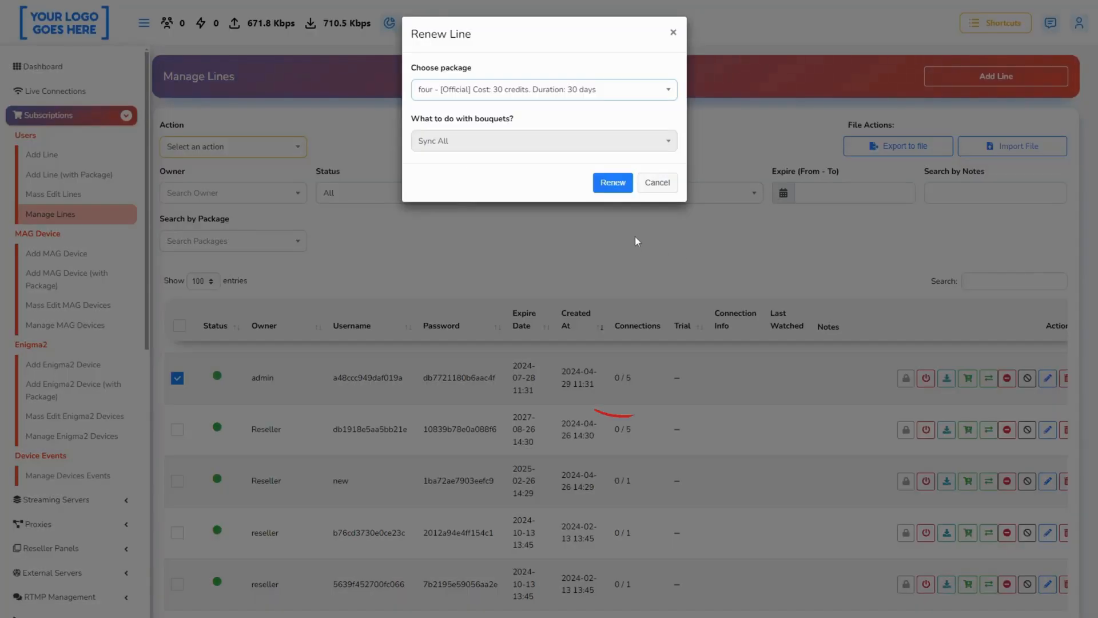
click(57, 398)
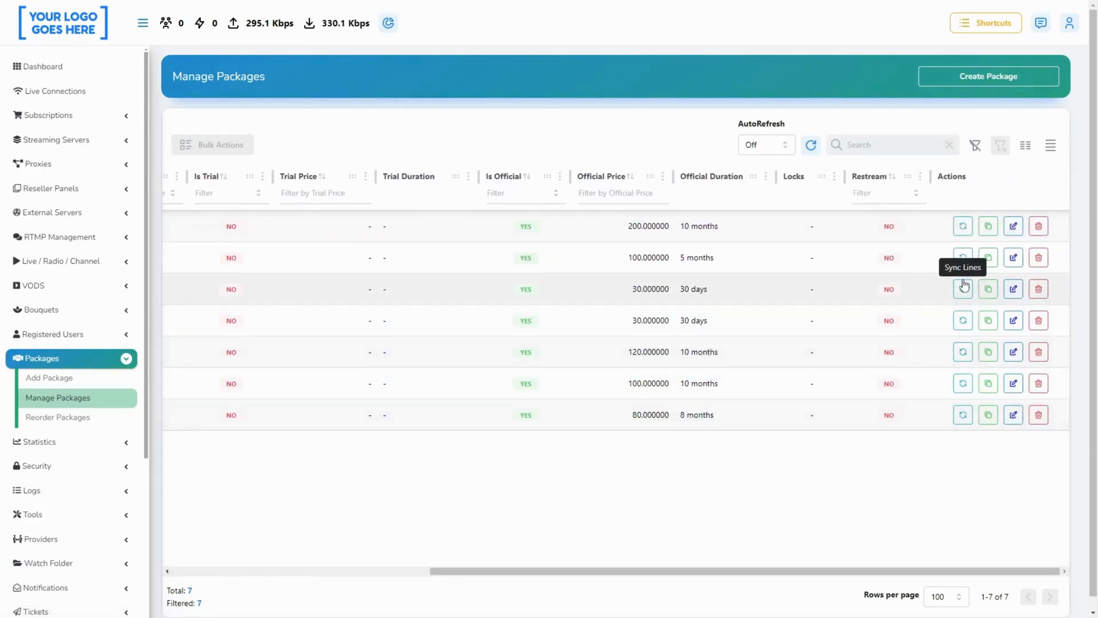
Sync the third package's lines for owner Reseller00 with all methods Sync All, then return to the dashboard.
click(964, 288)
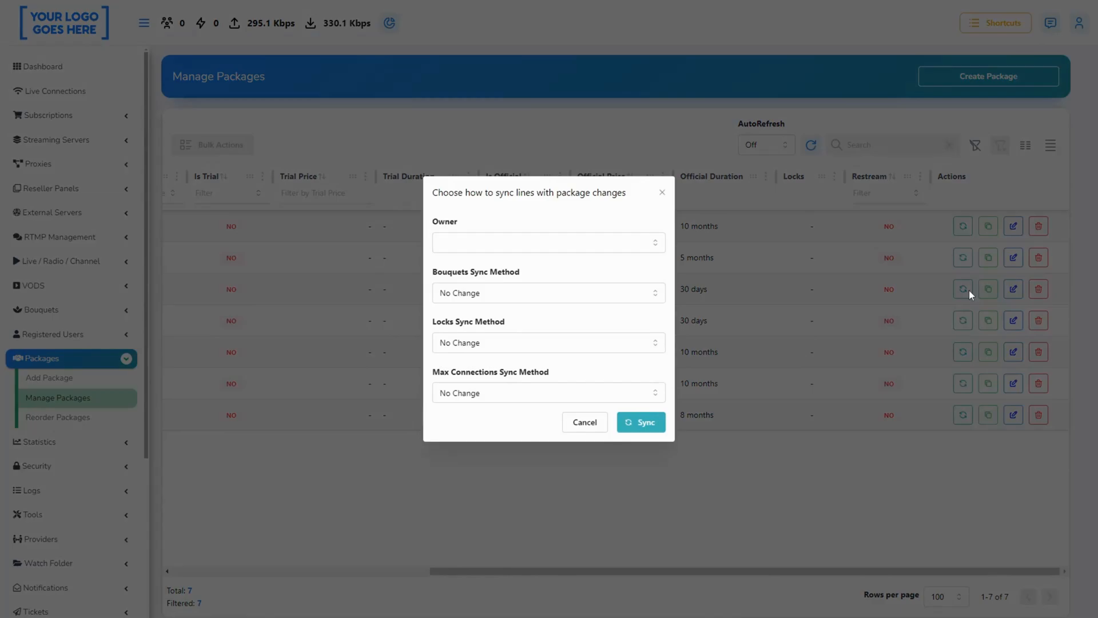
text(Reseller00)
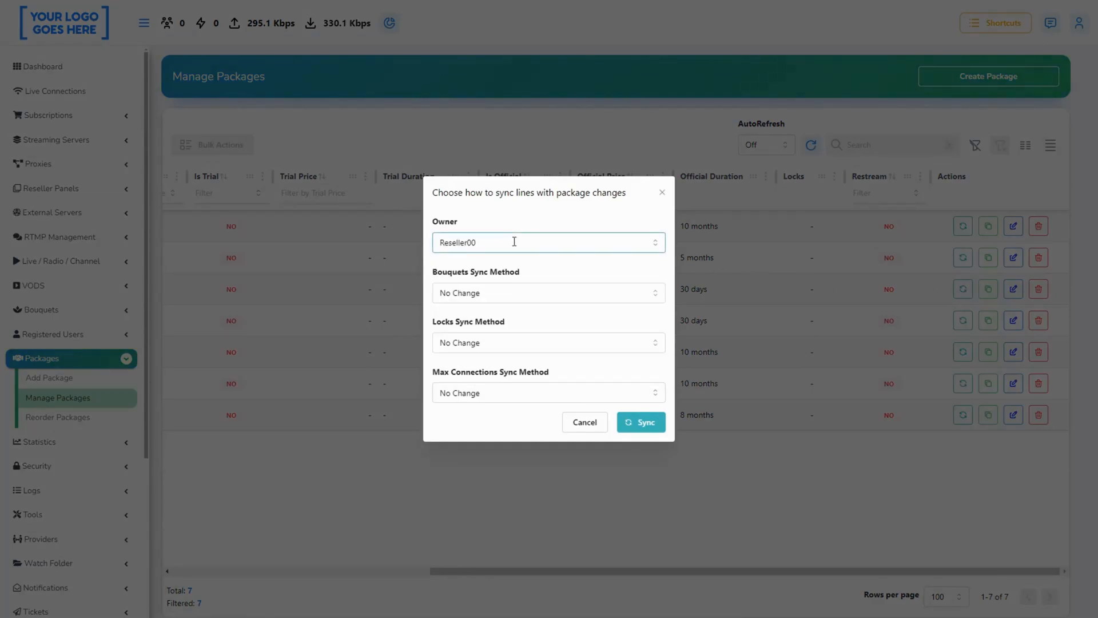
click(549, 293)
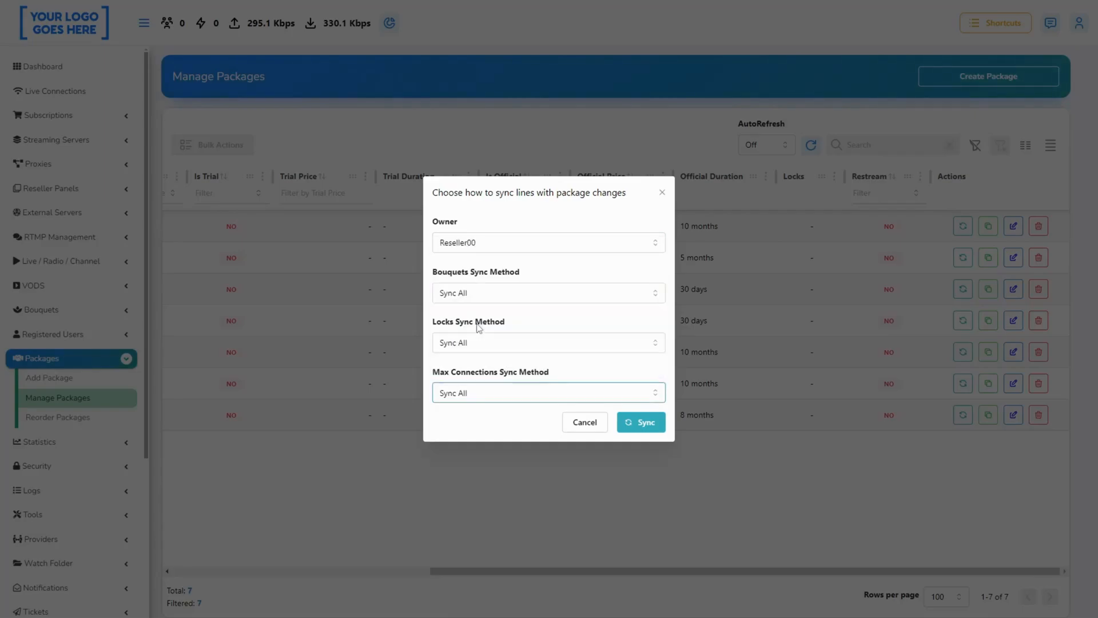
click(641, 422)
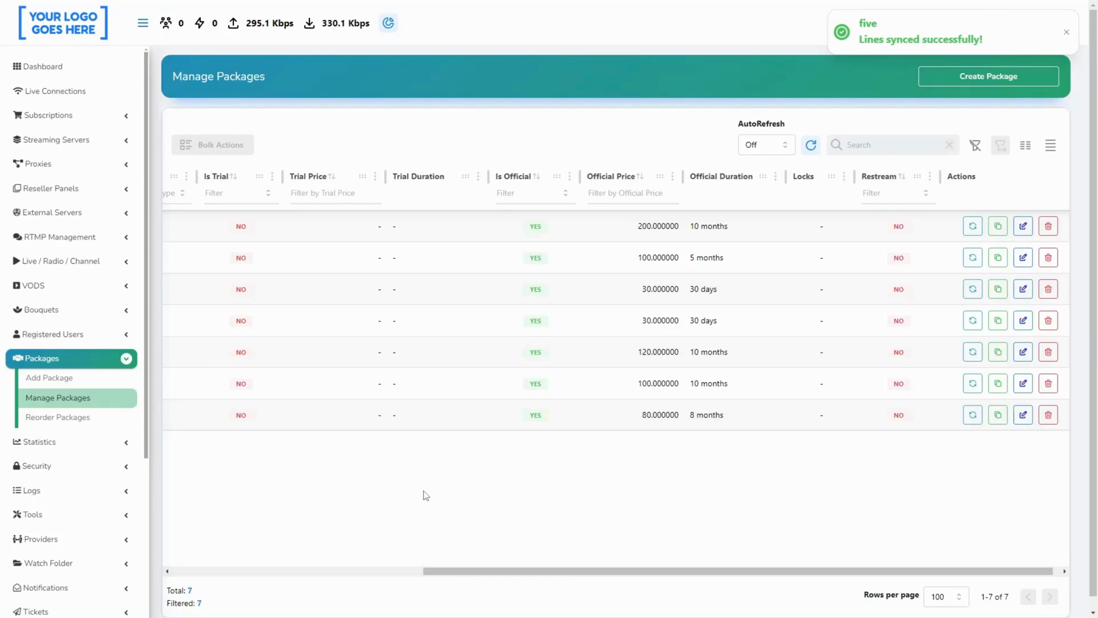
click(37, 66)
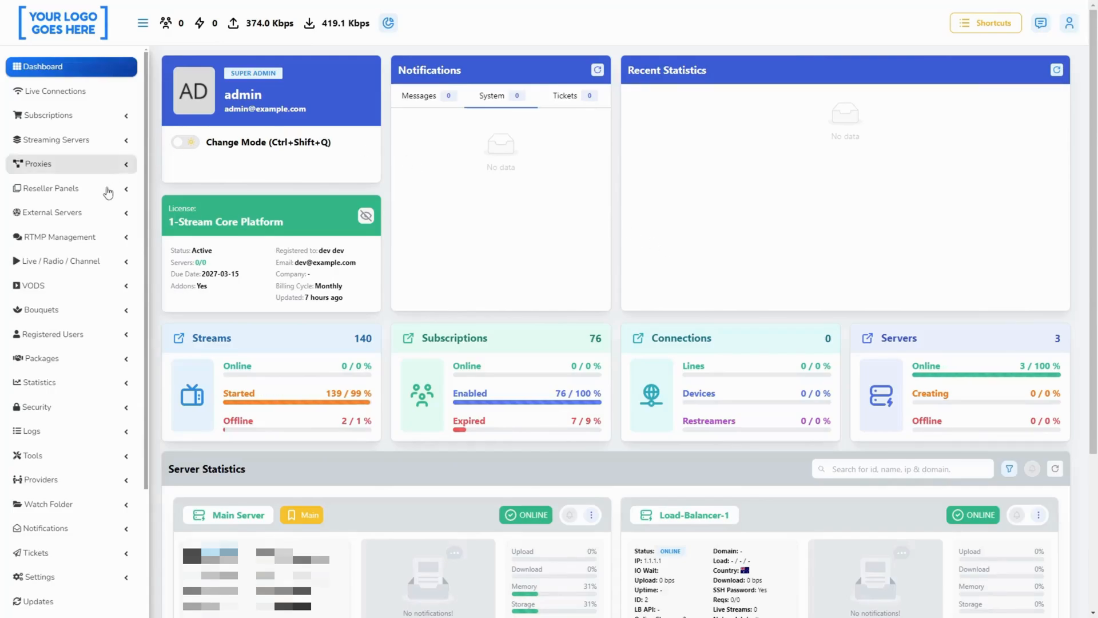
Load Manage Bouquets, which returns a status 500 error with no records, and return to the dashboard.
click(40, 309)
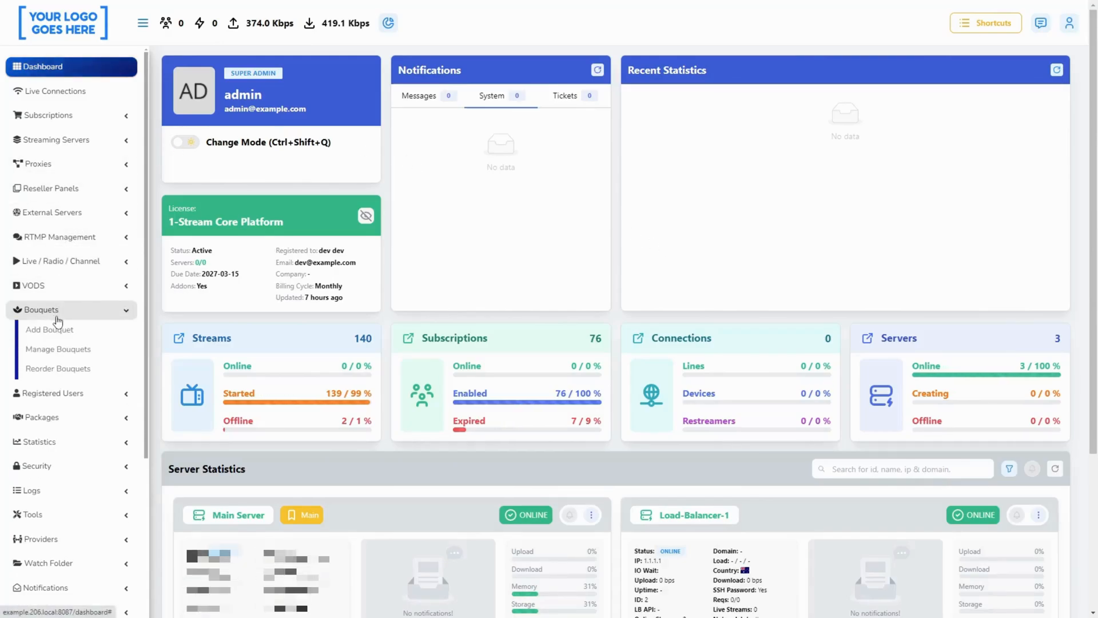
click(57, 349)
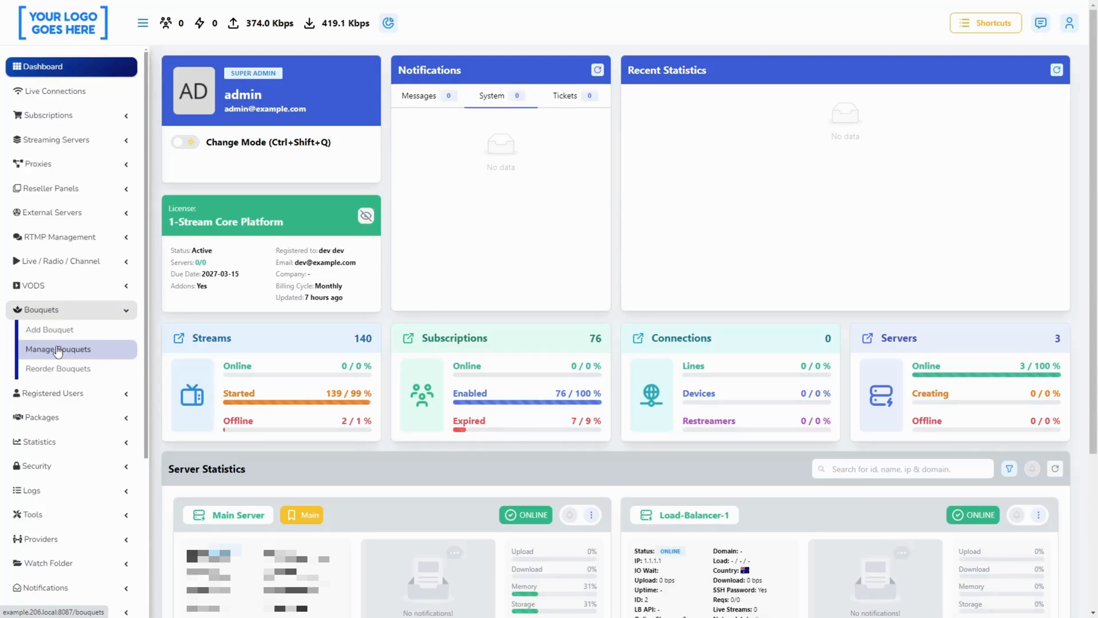
click(57, 349)
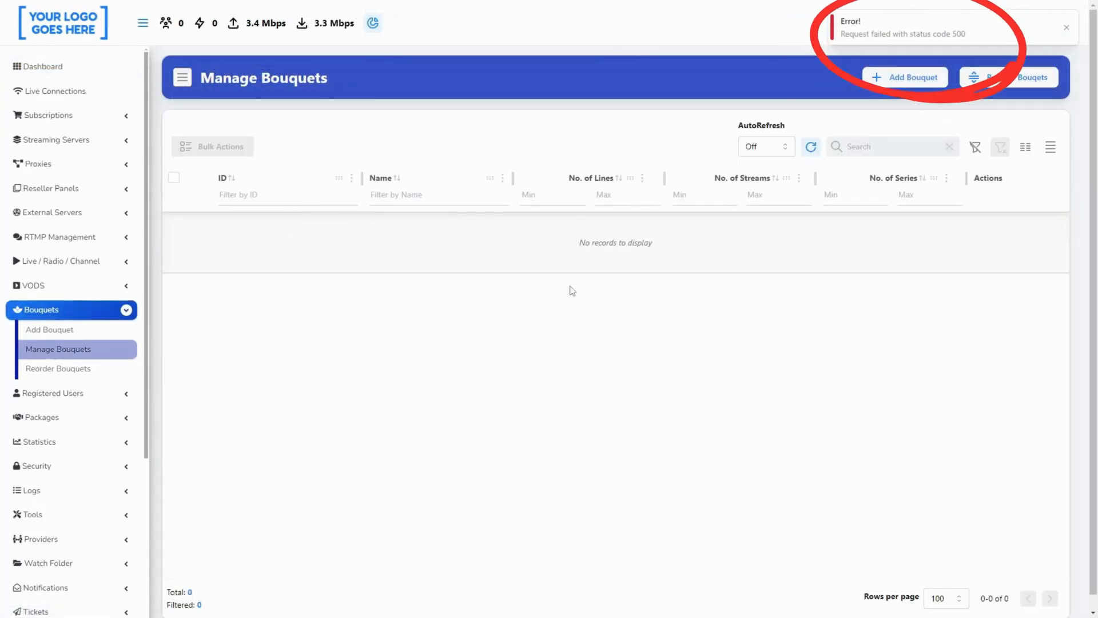
click(36, 67)
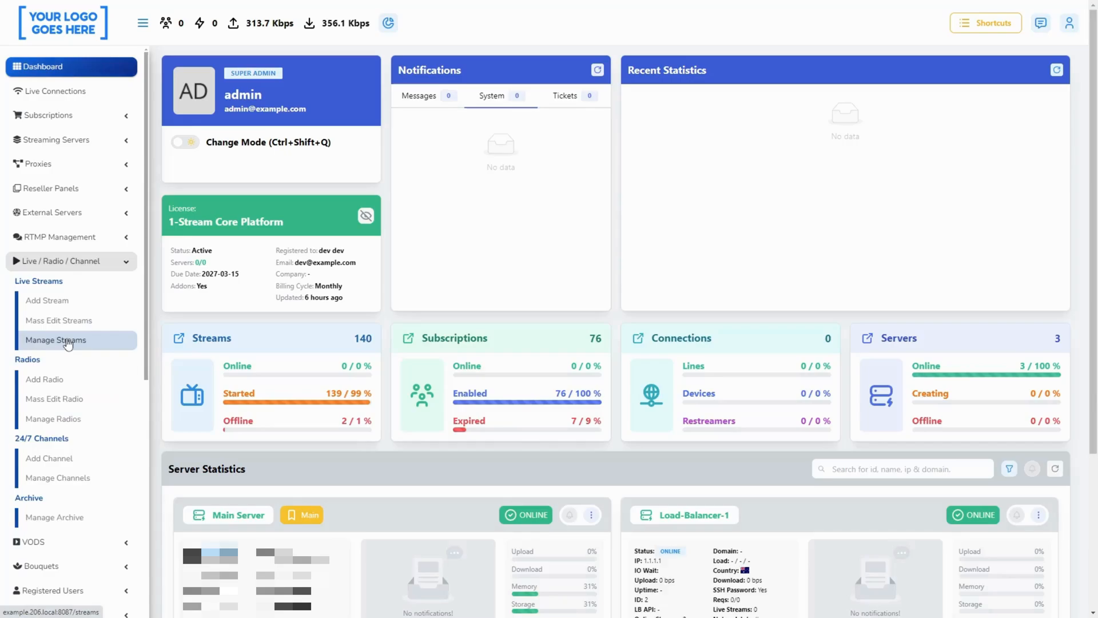
Review the new linked-provider stream's edit page in Manage Streams without saving, then return to the dashboard.
click(55, 340)
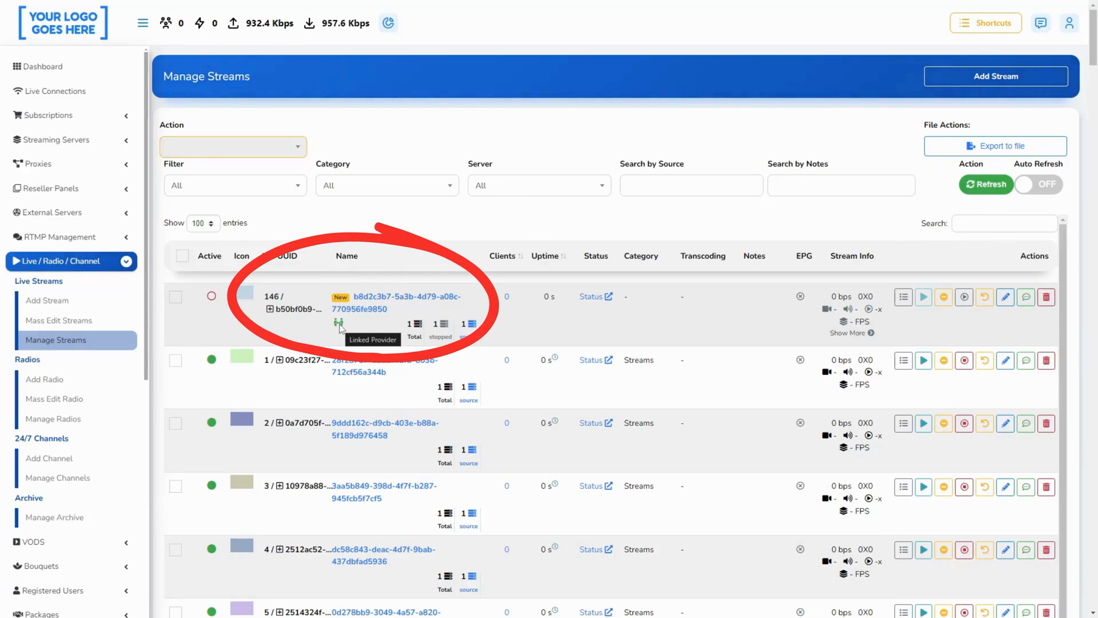
click(1005, 297)
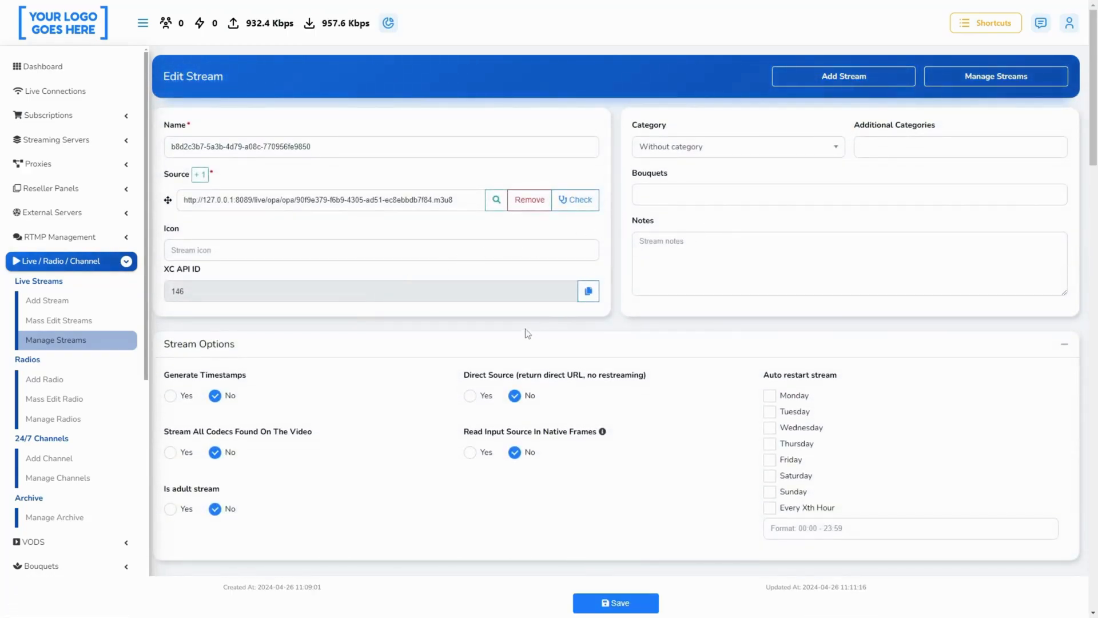
scroll(down, 3)
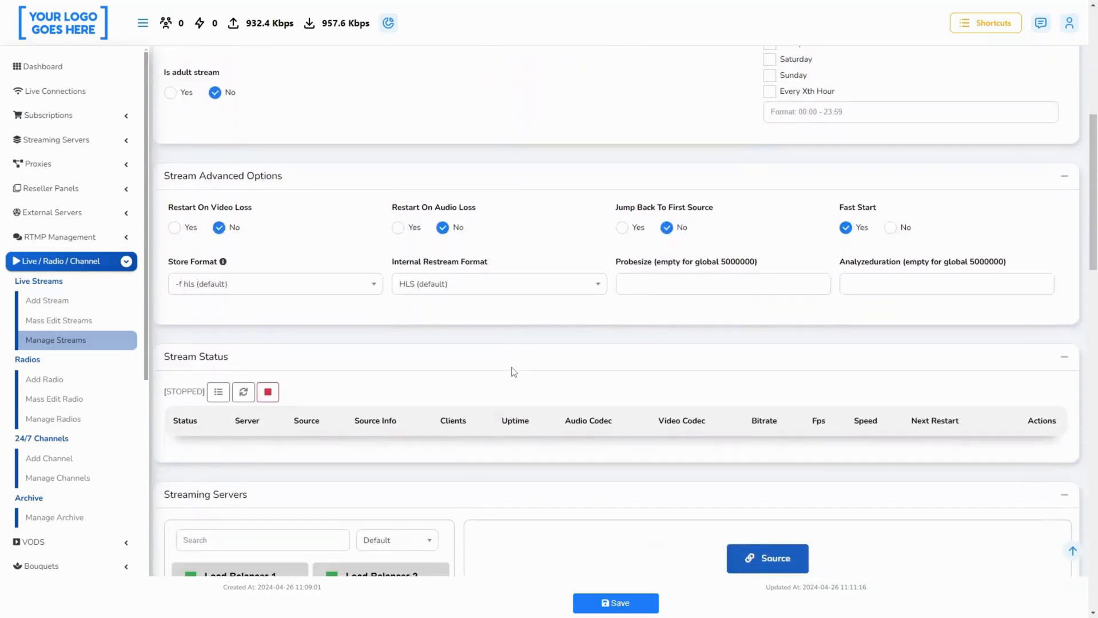
click(37, 66)
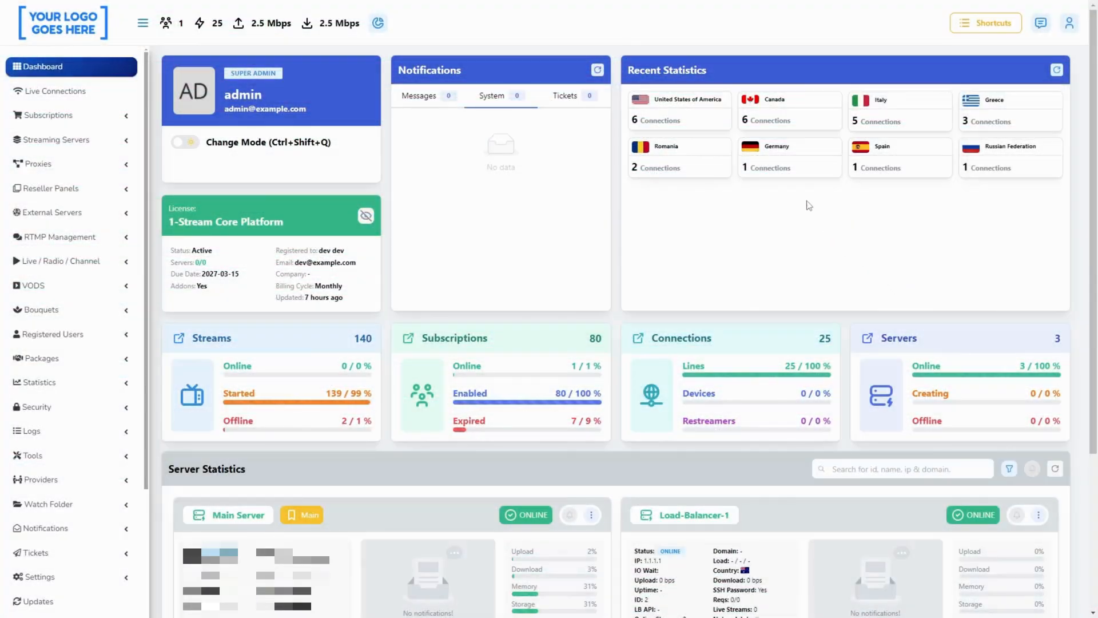
click(55, 92)
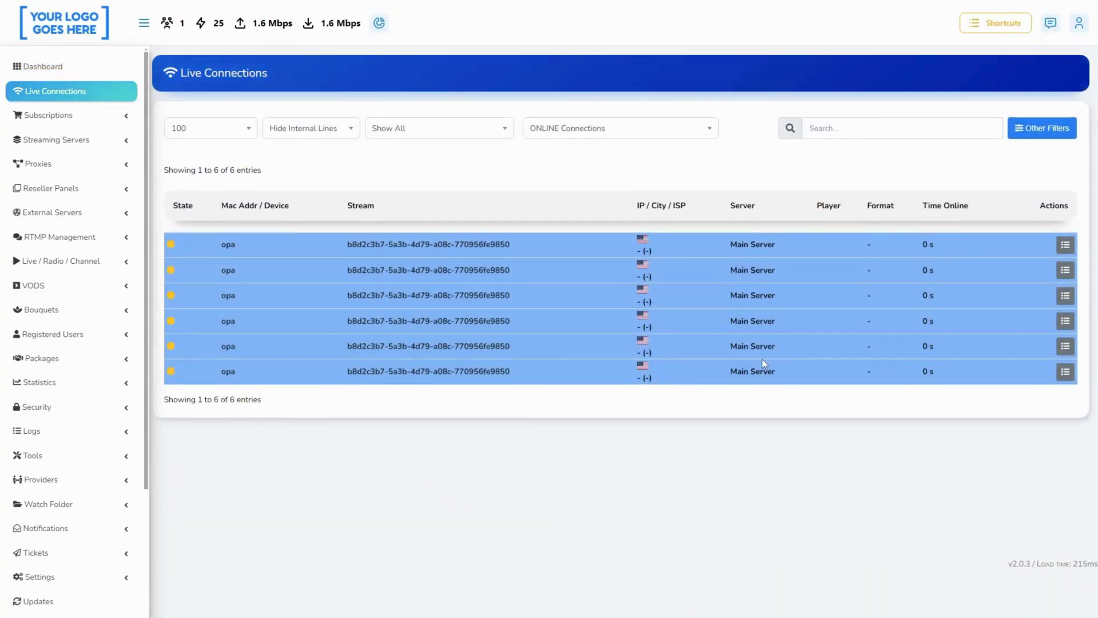
mouse_move(473, 298)
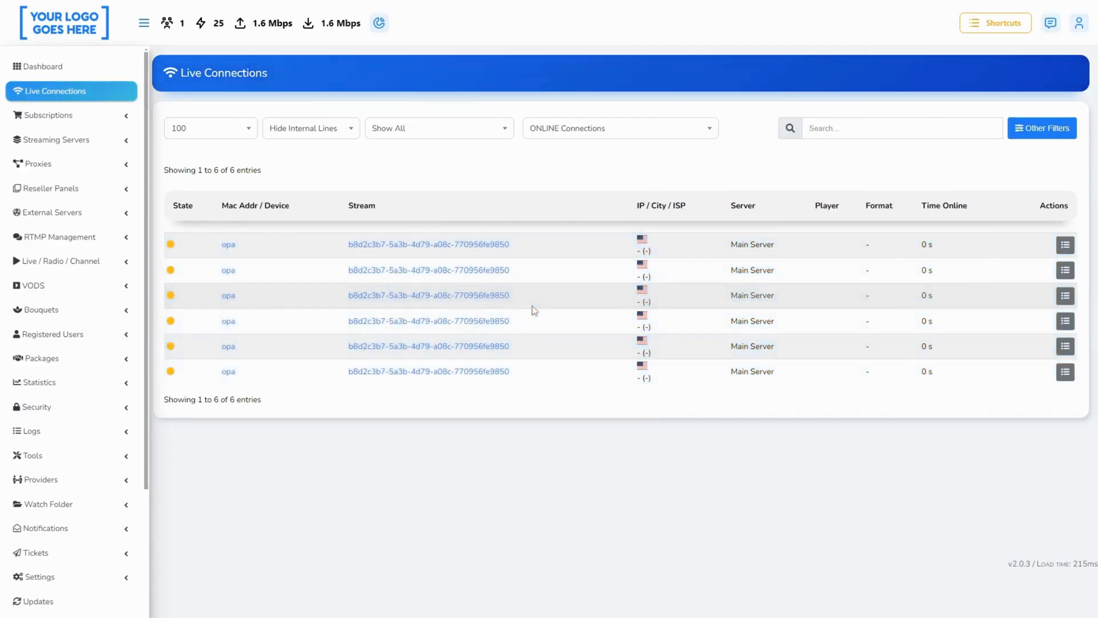
mouse_move(74, 27)
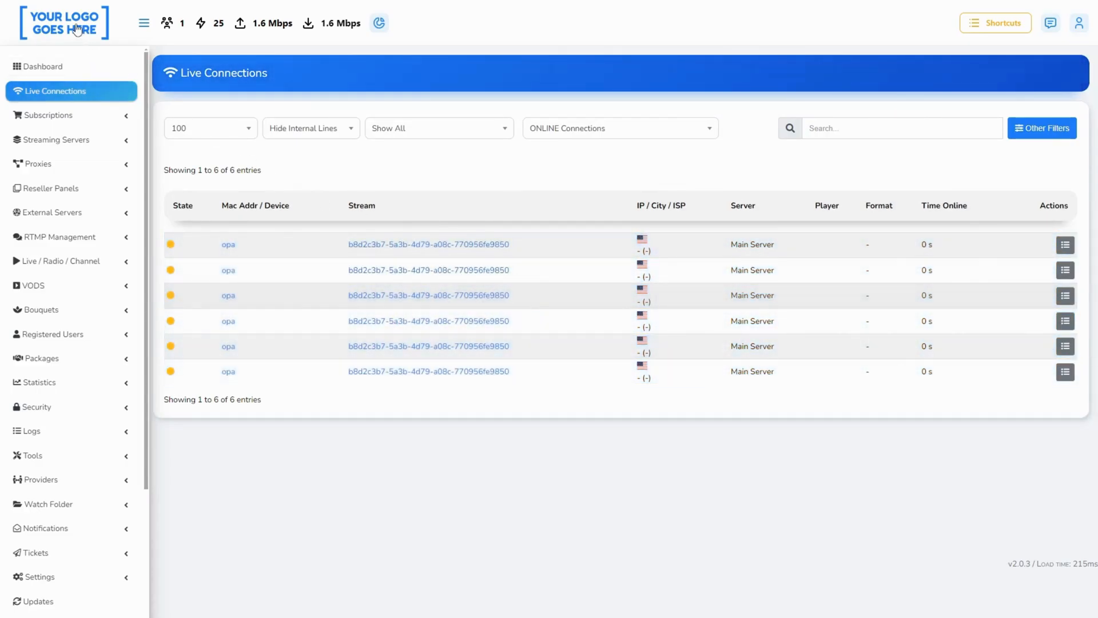
click(38, 66)
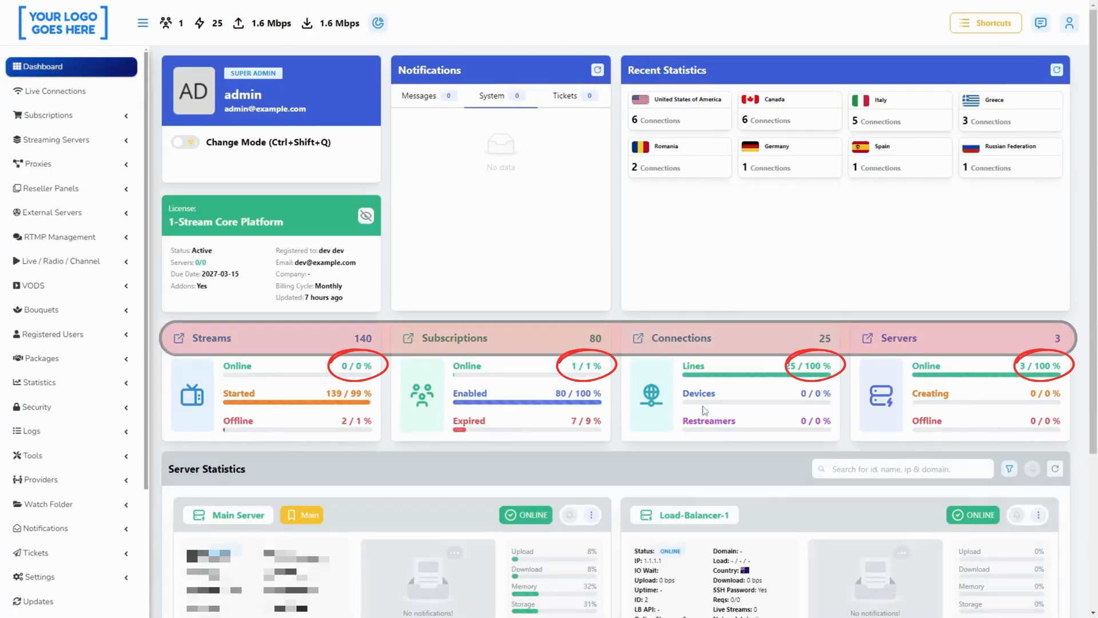
mouse_move(963, 251)
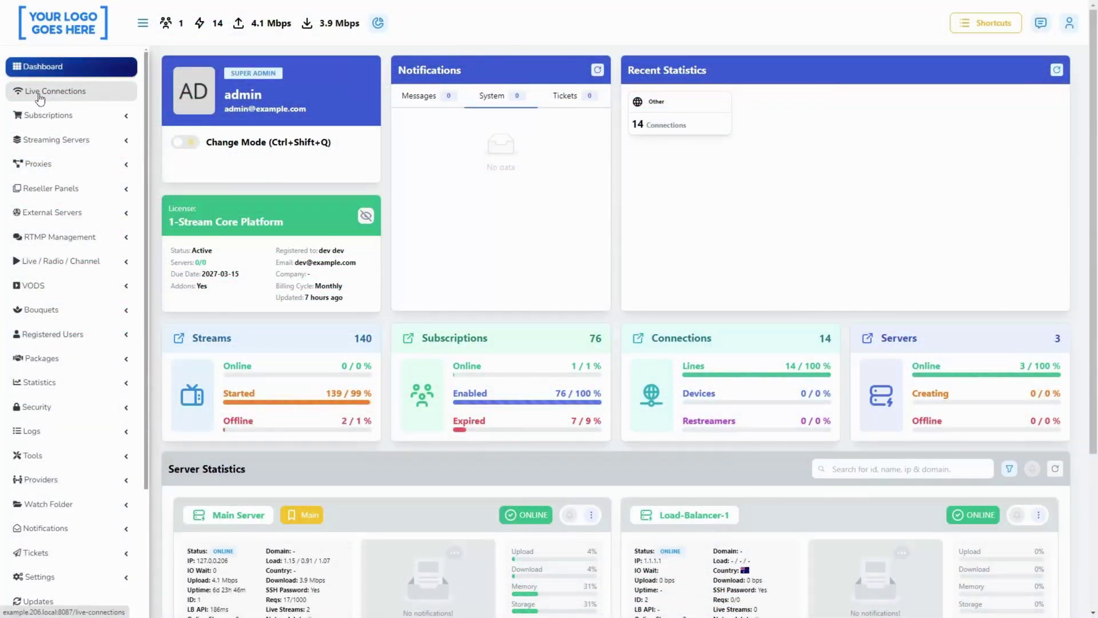
click(55, 91)
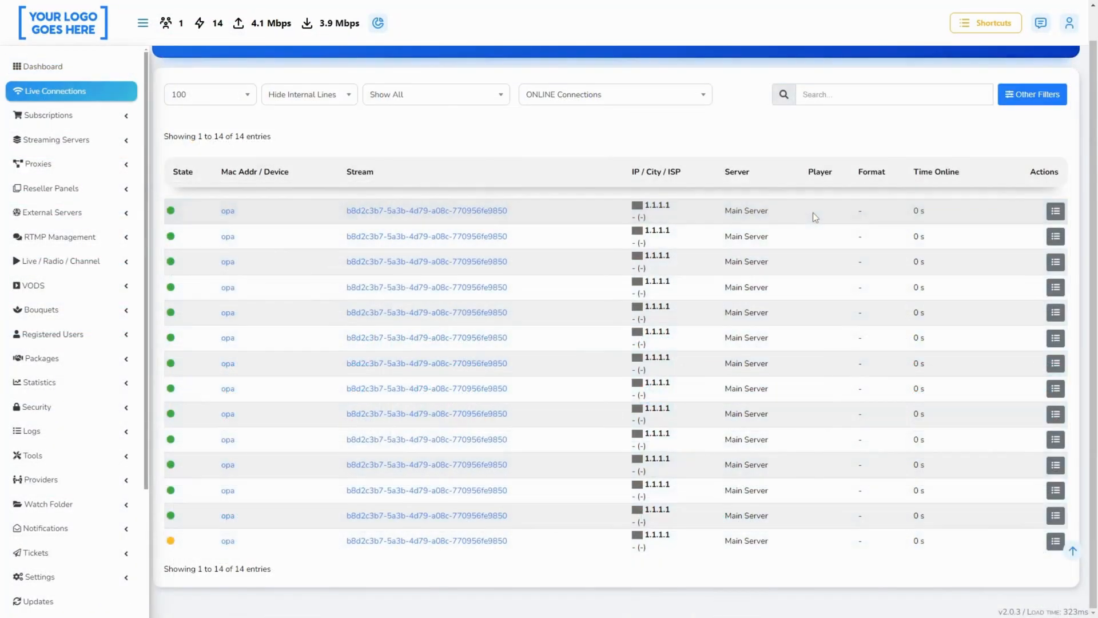
click(1055, 210)
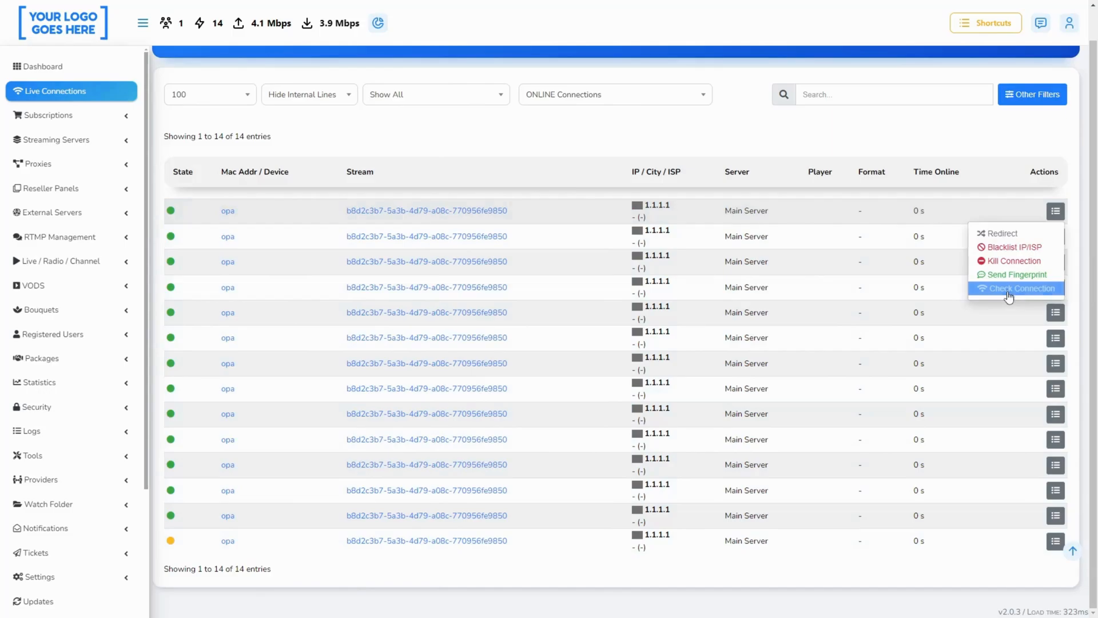
click(1016, 289)
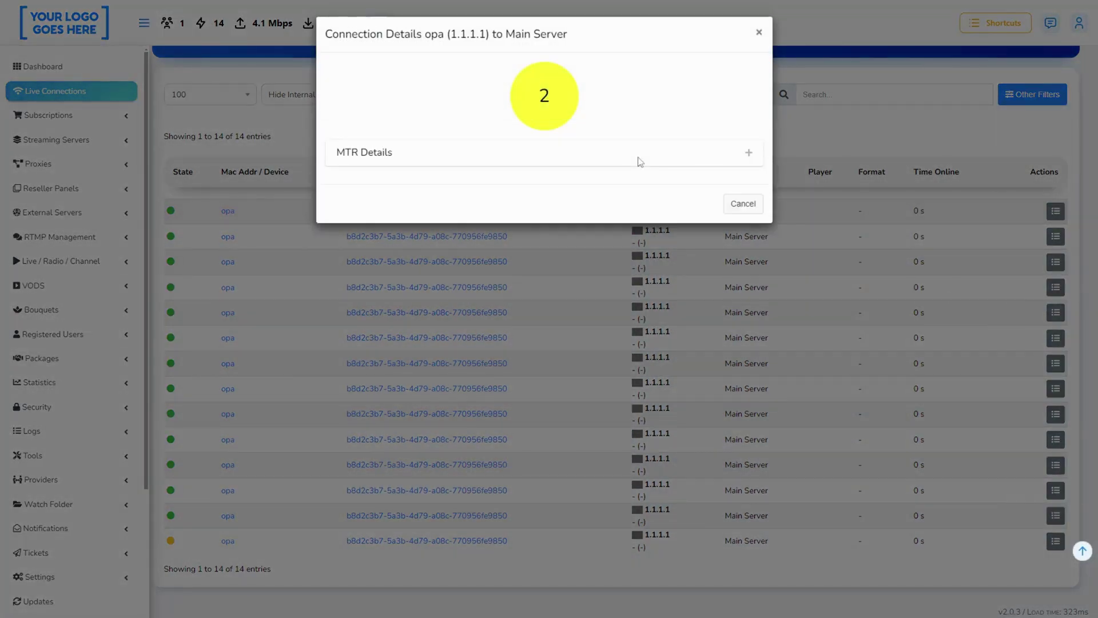
mouse_move(430, 154)
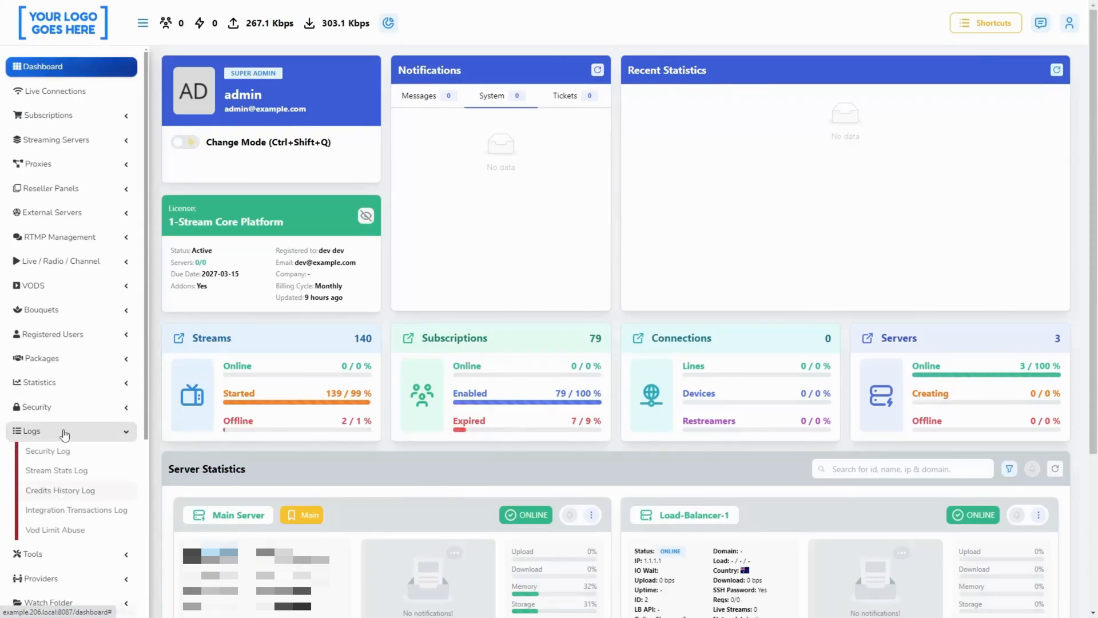
Log out of the admin panel to the login page.
click(60, 490)
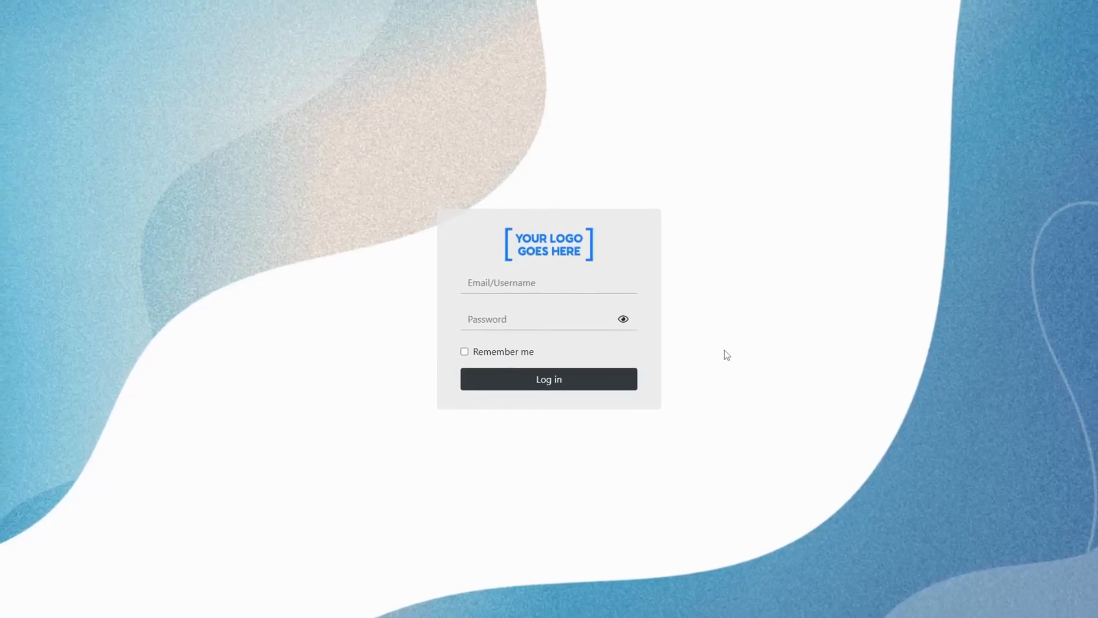
Log in with the browser-saved admin credentials and reach the dashboard.
click(549, 282)
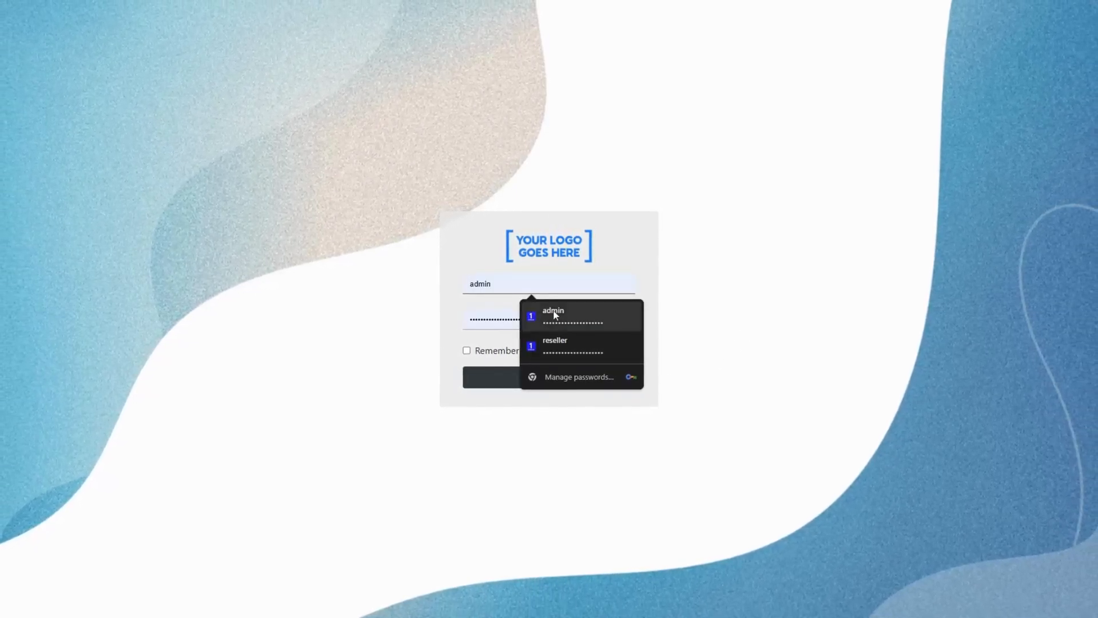
click(554, 316)
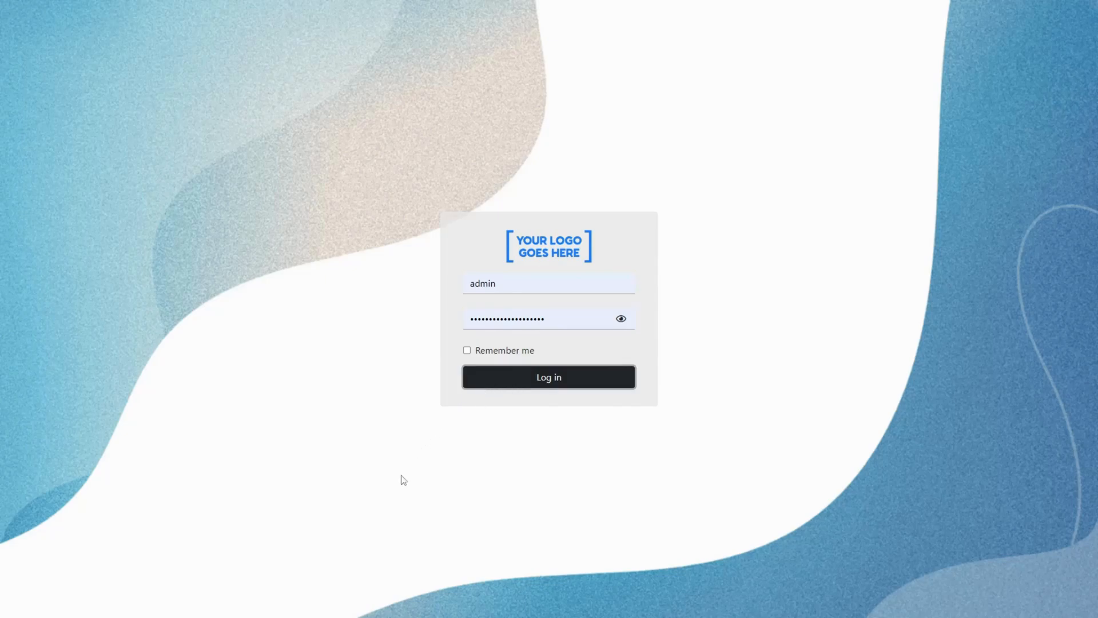
click(549, 378)
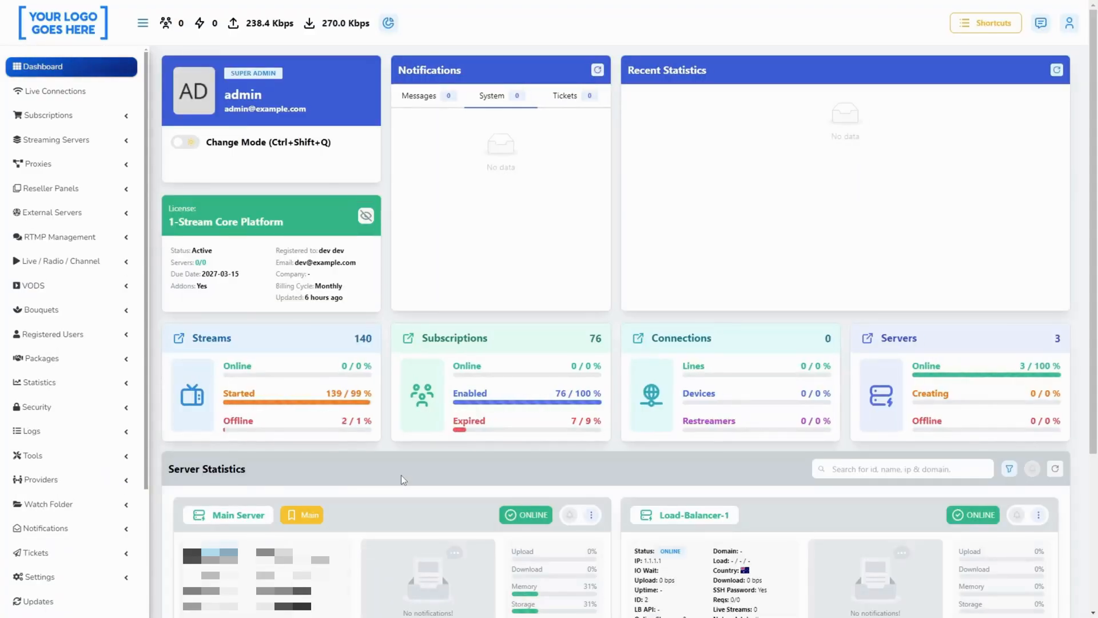